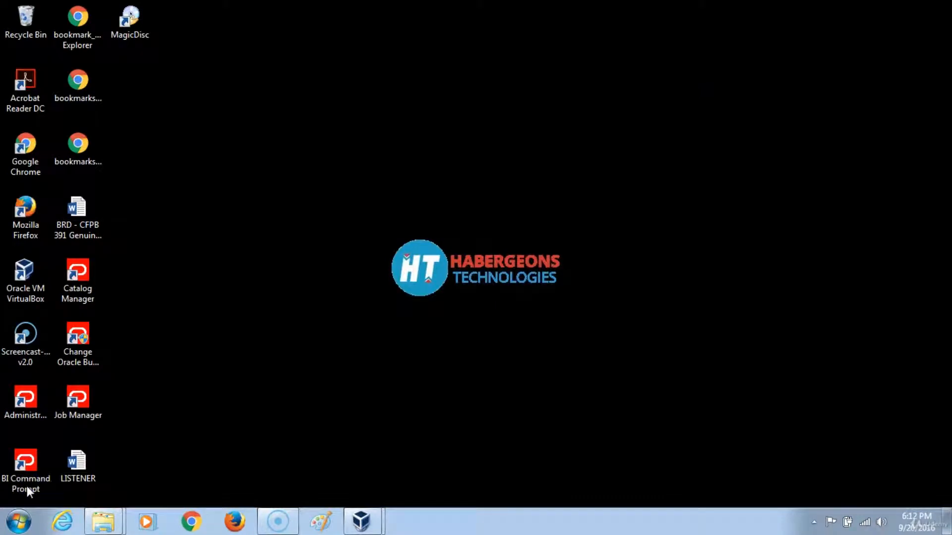
- Launch Microsoft ODBC Administrator from Oracle - OraDB12Home1 Configuration and Migration Tools
{"action": "left_click", "coordinate": [21, 515]}
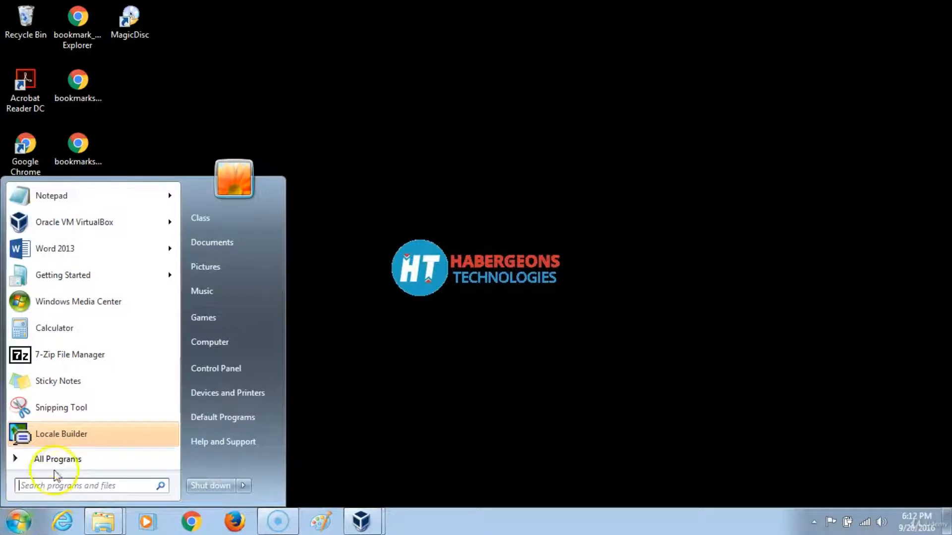
{"action": "left_click", "coordinate": [57, 459]}
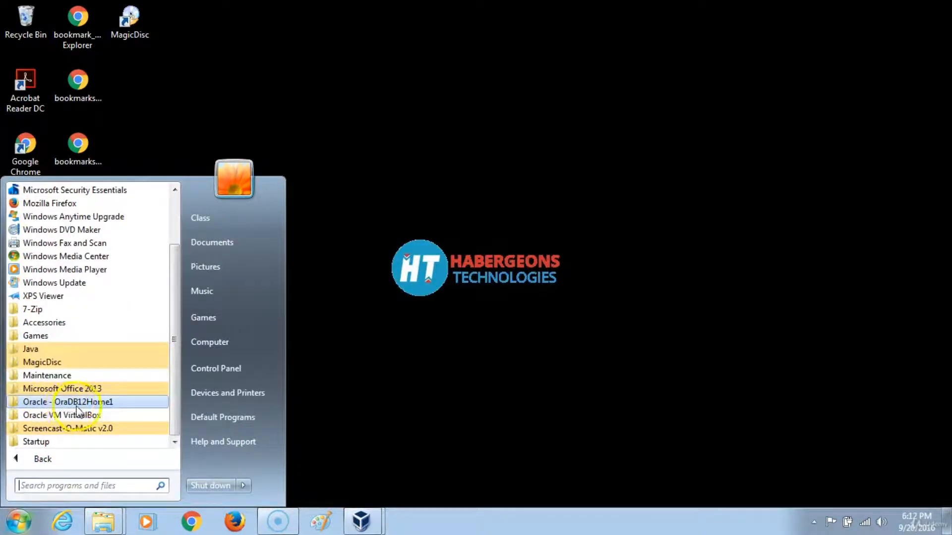
{"action": "mouse_move", "coordinate": [102, 412]}
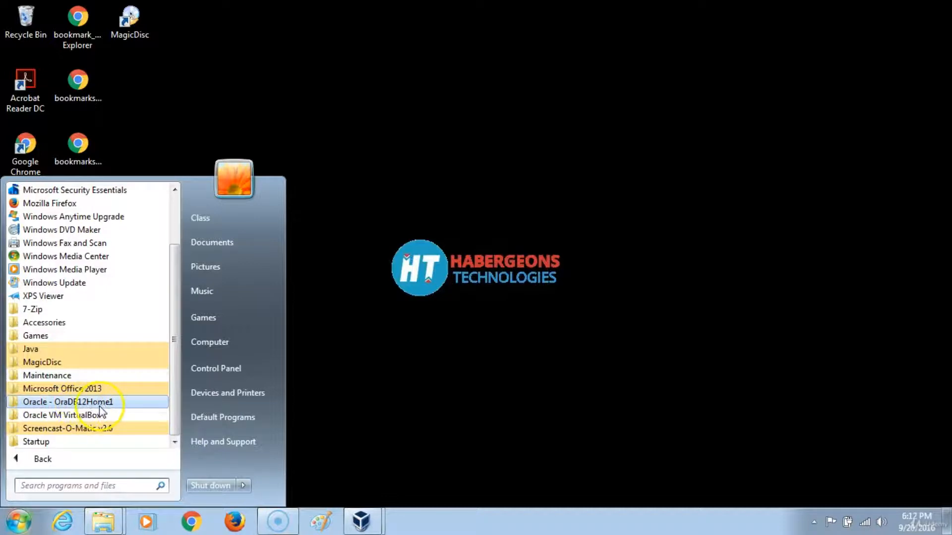
{"action": "left_click", "coordinate": [69, 402]}
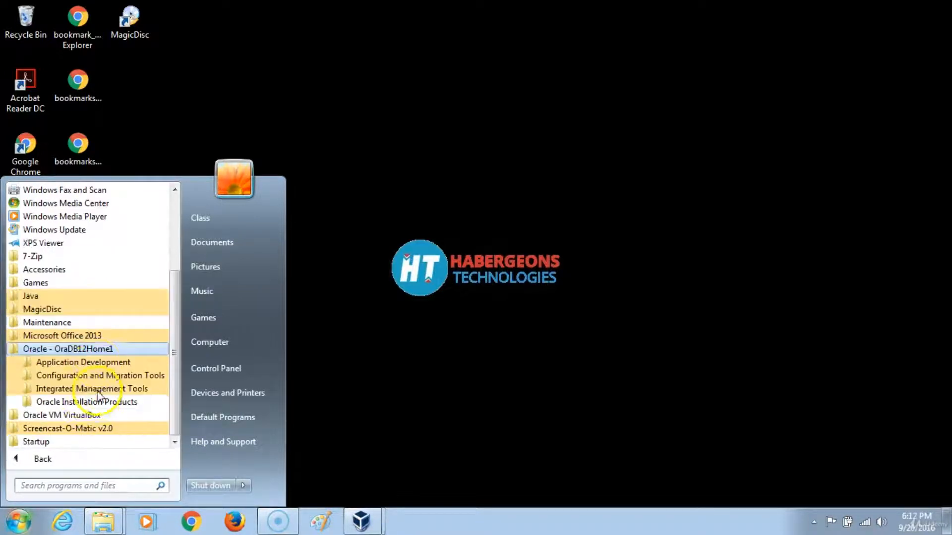
{"action": "mouse_move", "coordinate": [86, 375]}
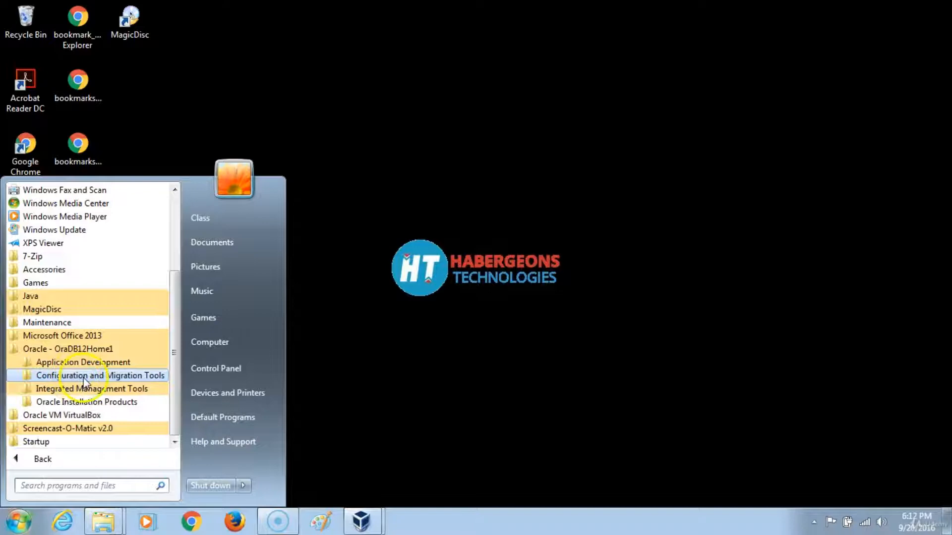
{"action": "left_click", "coordinate": [92, 376]}
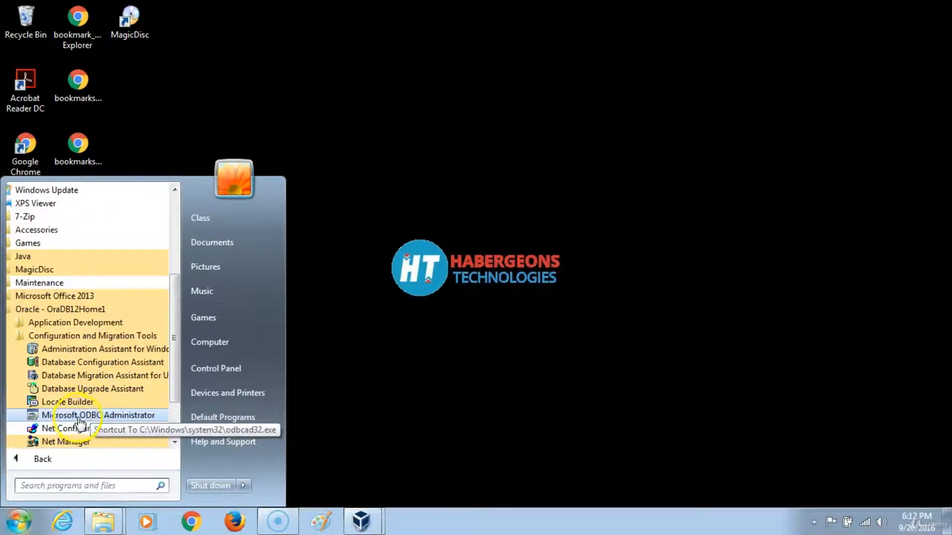
{"action": "left_click", "coordinate": [86, 416]}
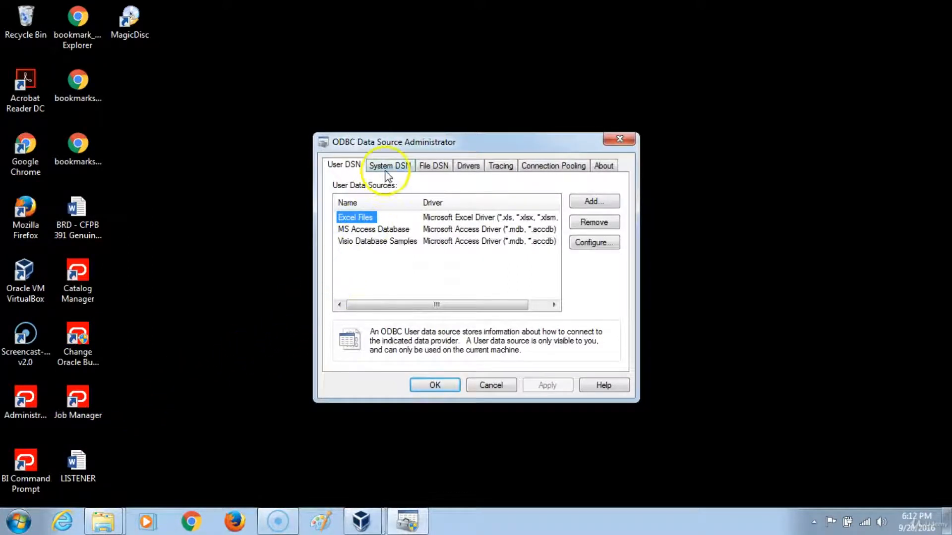
{"action": "mouse_move", "coordinate": [410, 171]}
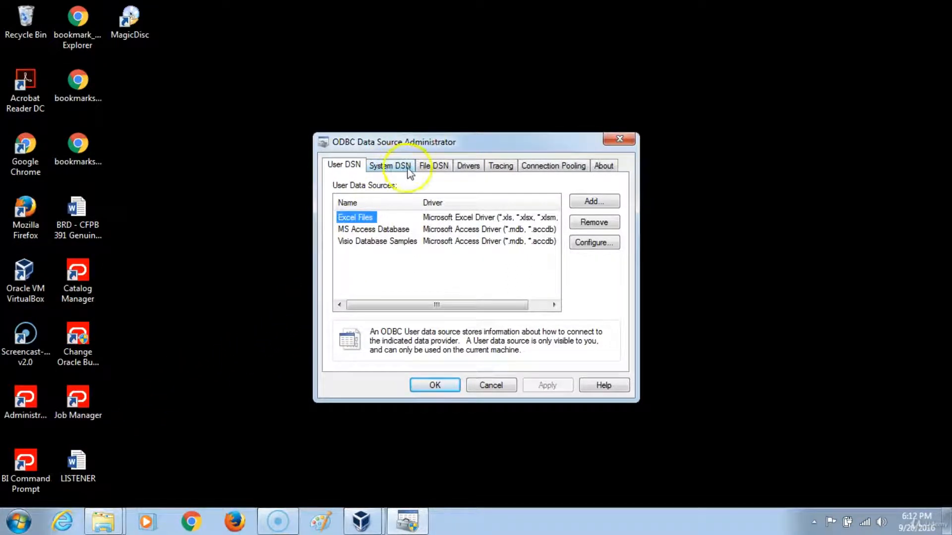
- Add a new System DSN using the Oracle in instantclient_12_1 driver
{"action": "left_click", "coordinate": [390, 165]}
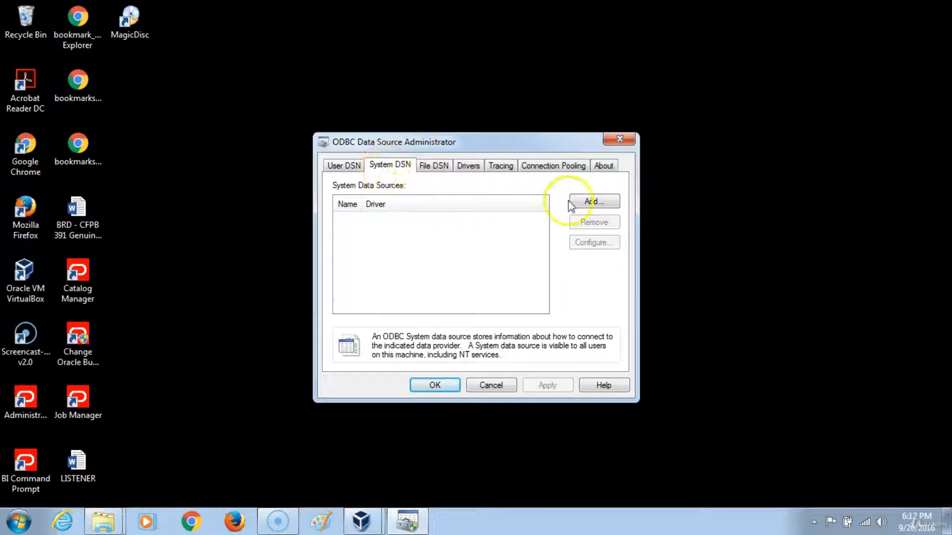
{"action": "left_click", "coordinate": [594, 201]}
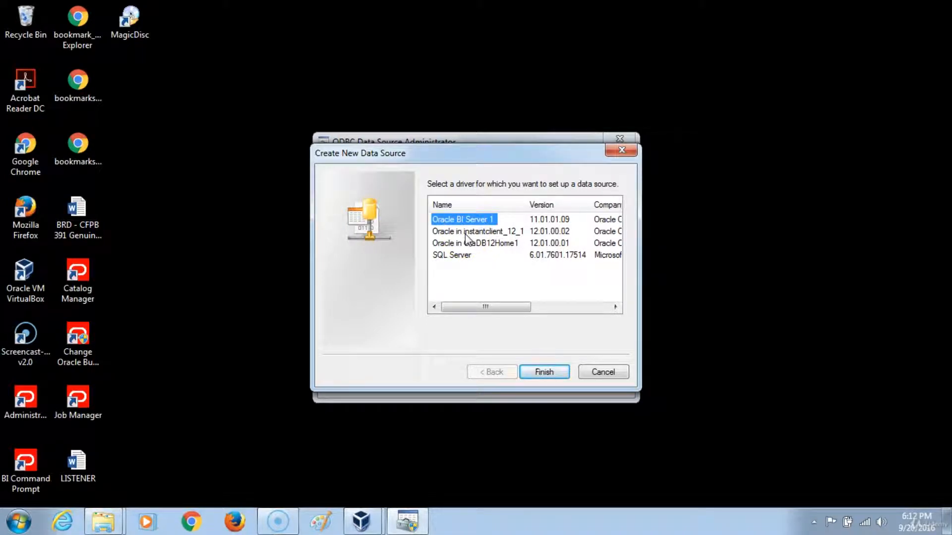
{"action": "left_click", "coordinate": [477, 231]}
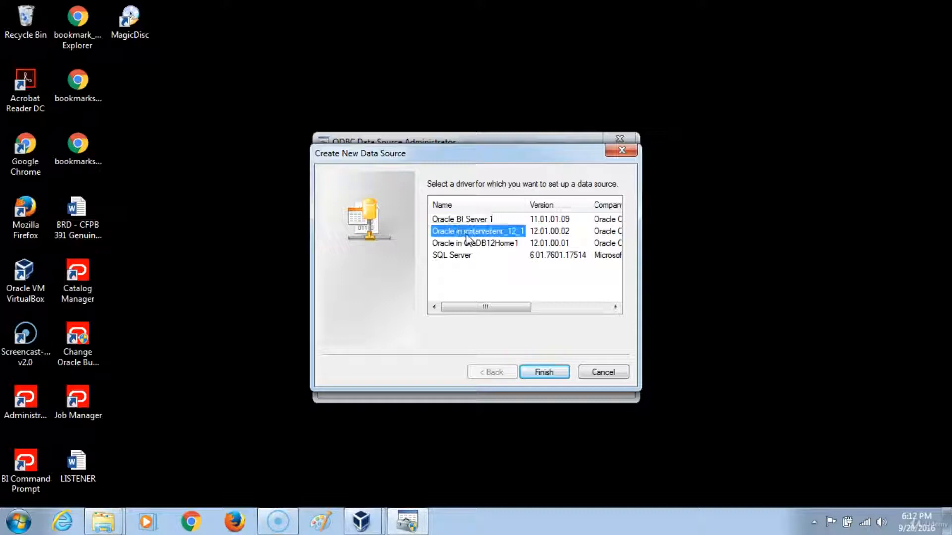
{"action": "left_click", "coordinate": [544, 372]}
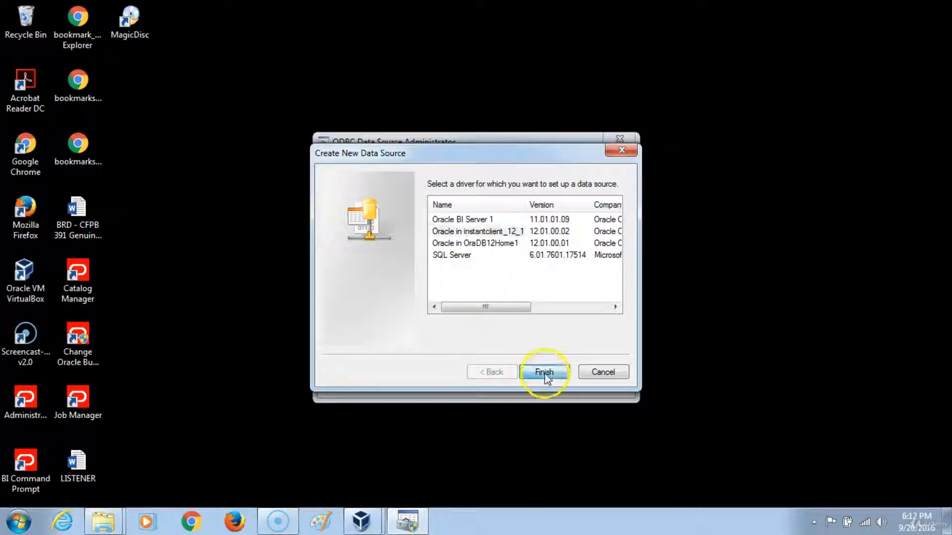
{"action": "left_click", "coordinate": [544, 371]}
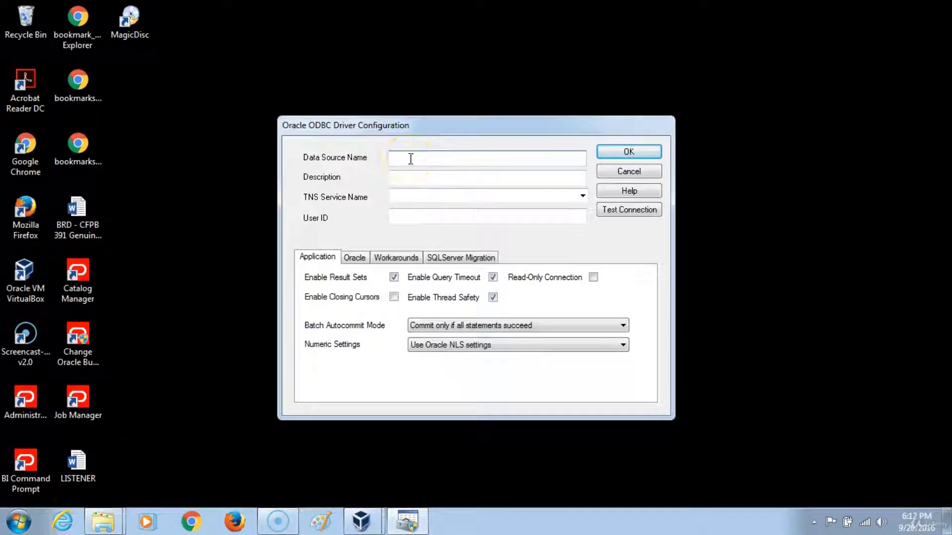
- Name and describe the data source 'orcl', with TNS service ORCL and user ID 'system'
{"action": "type", "text": "orcl"}
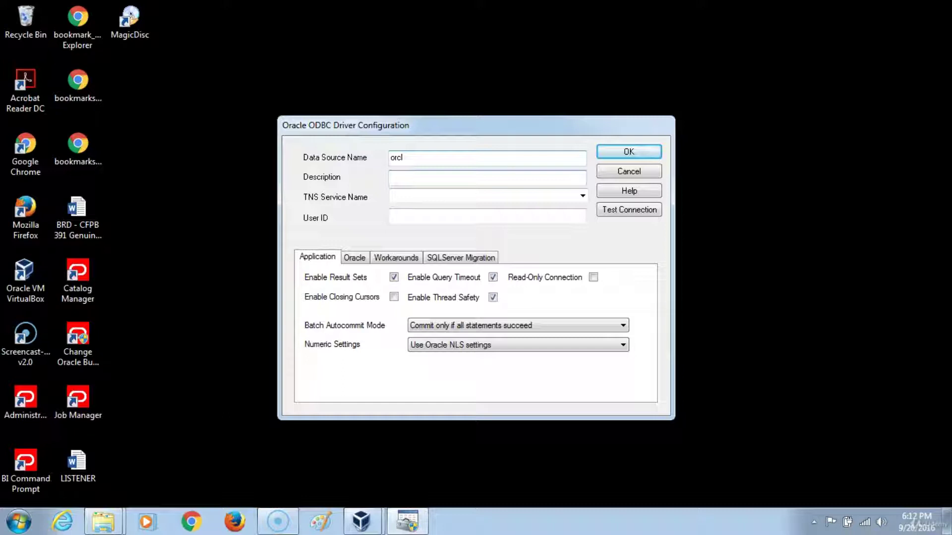
{"action": "left_click", "coordinate": [487, 177]}
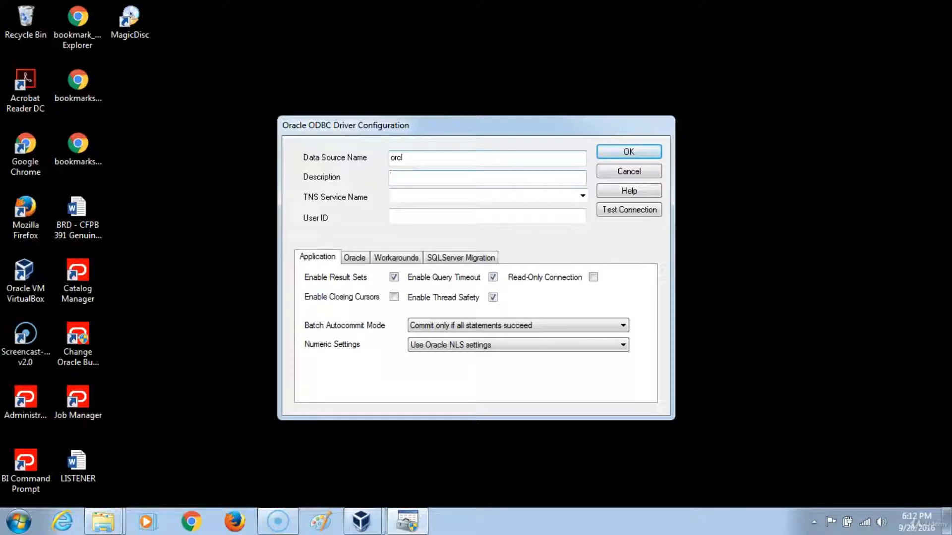
{"action": "type", "text": "orcl"}
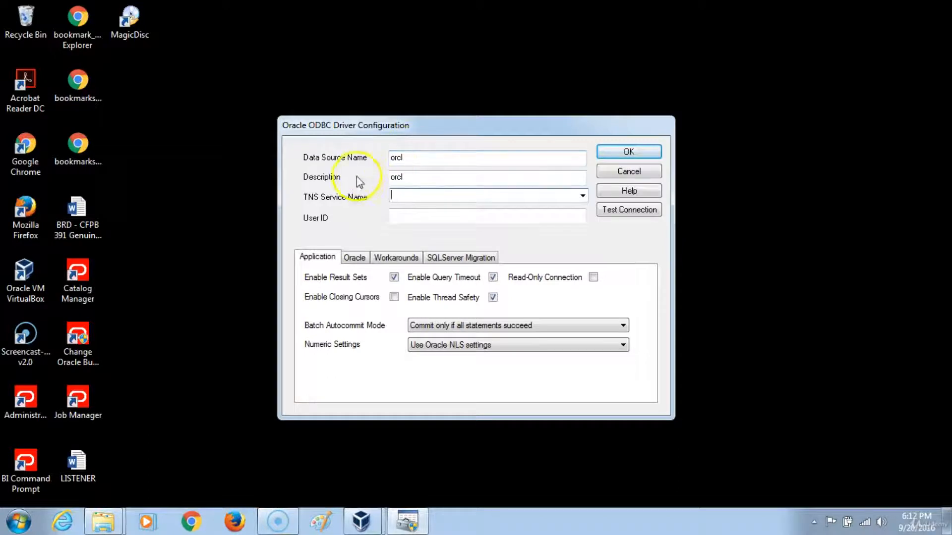
{"action": "left_click", "coordinate": [582, 196]}
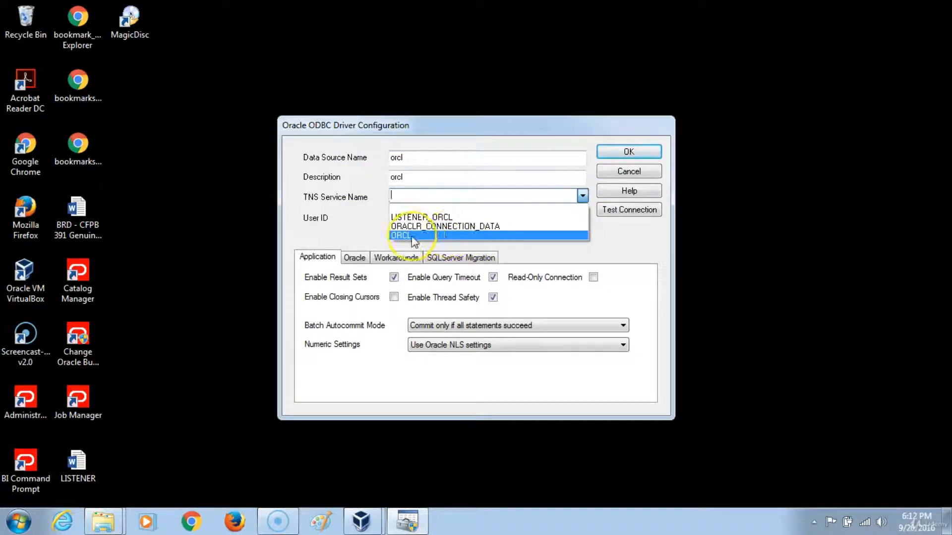
{"action": "left_click", "coordinate": [401, 235]}
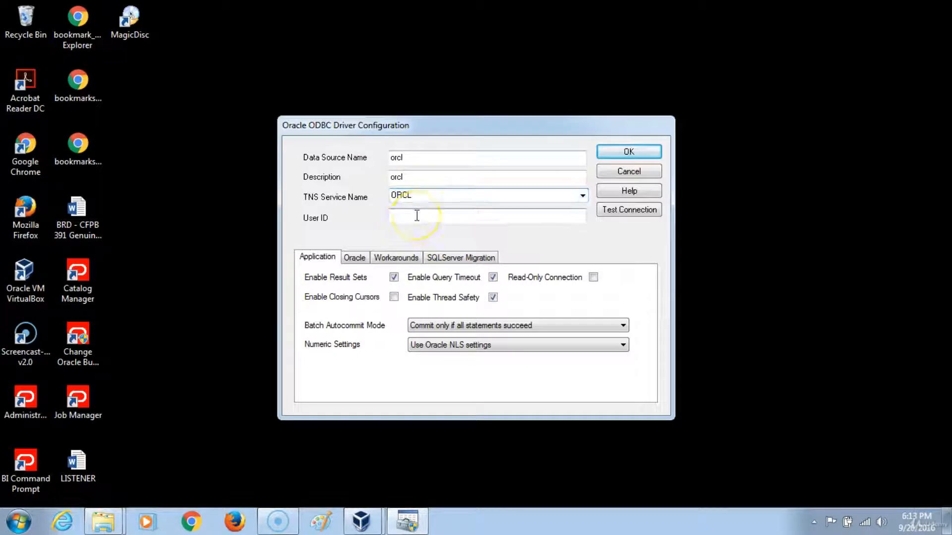
{"action": "type", "text": "system"}
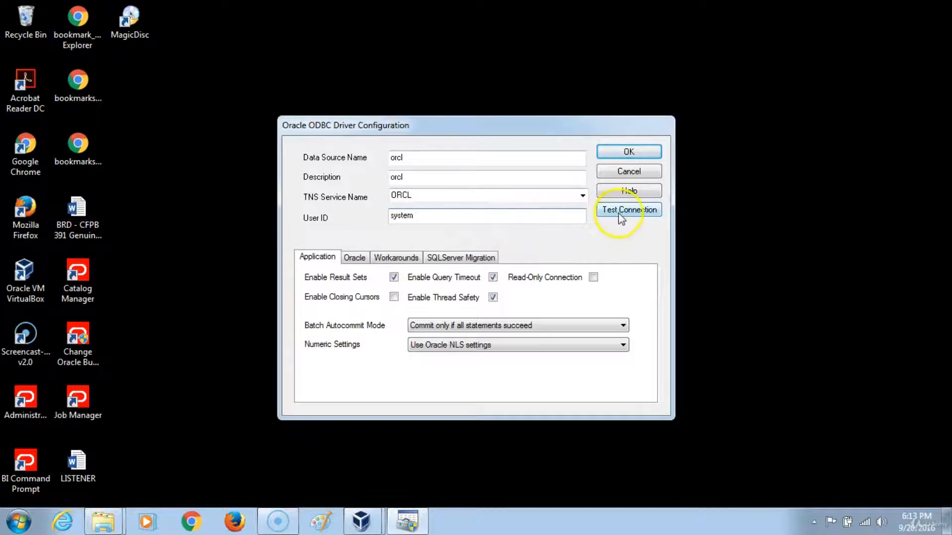
- Test the orcl connection with the system password and dismiss the success message
{"action": "left_click", "coordinate": [629, 209]}
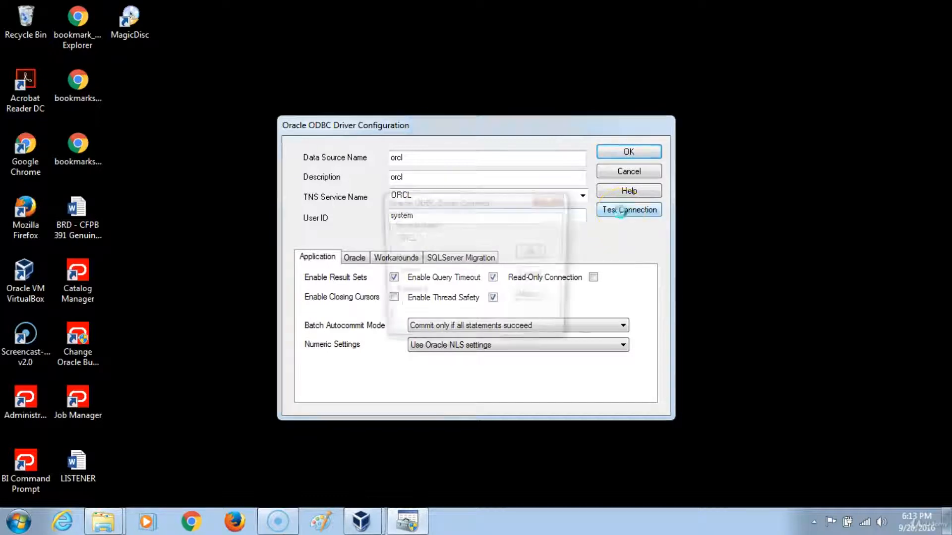
{"action": "left_click", "coordinate": [629, 209]}
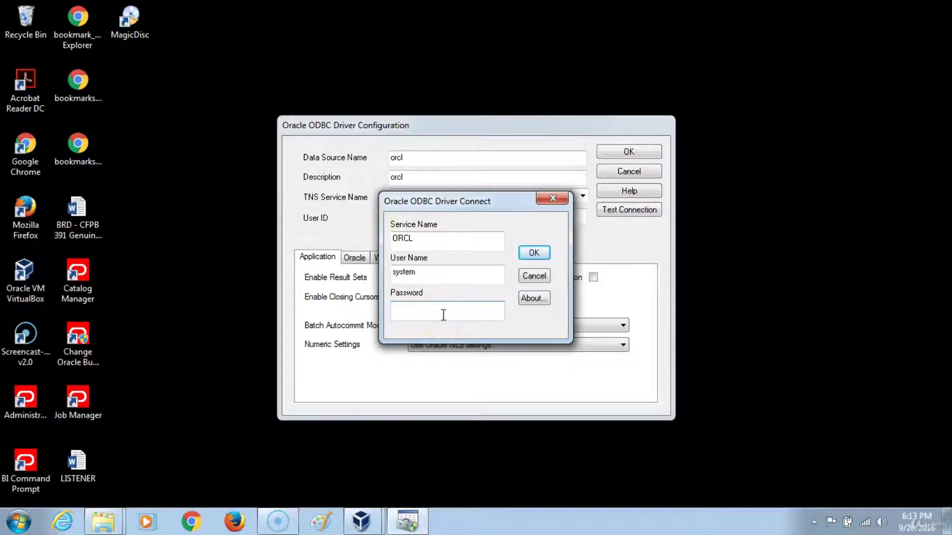
{"action": "left_click", "coordinate": [447, 311]}
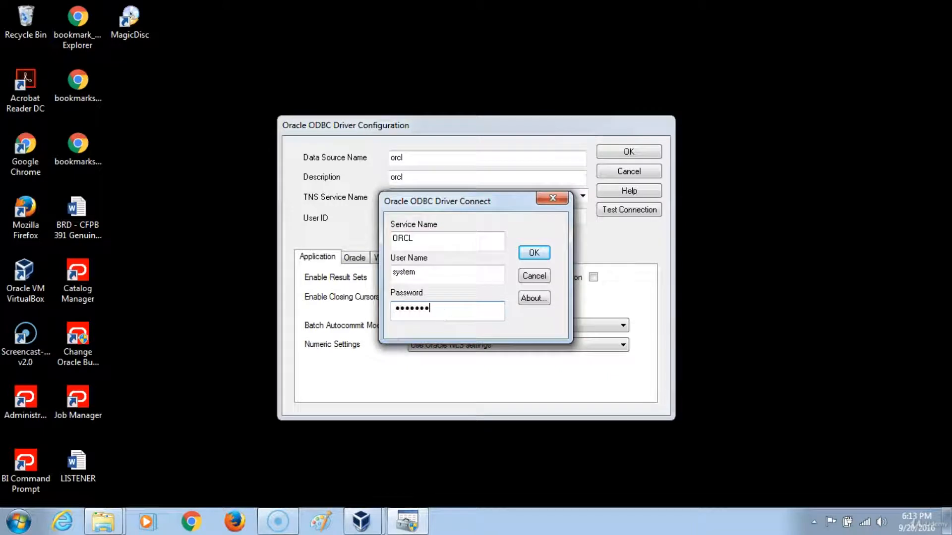
{"action": "left_click", "coordinate": [534, 252]}
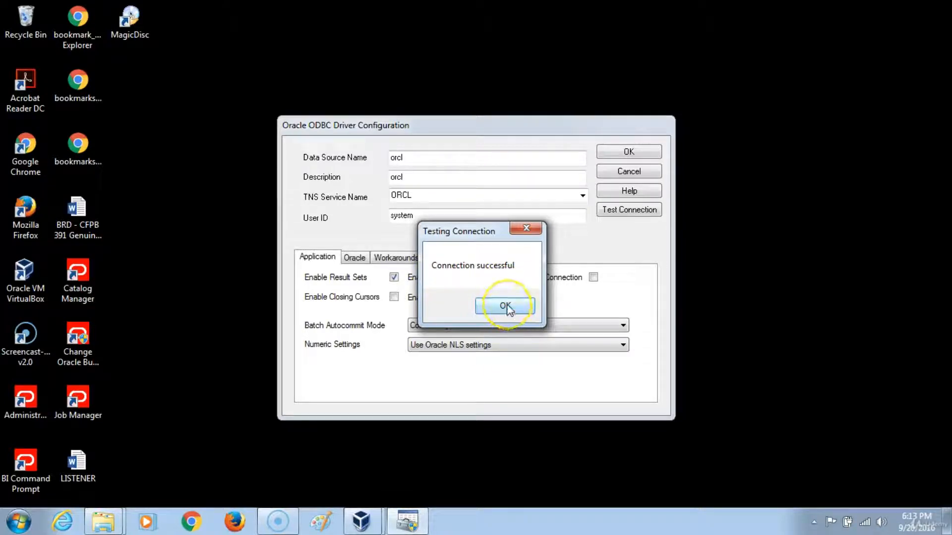
{"action": "left_click", "coordinate": [505, 305]}
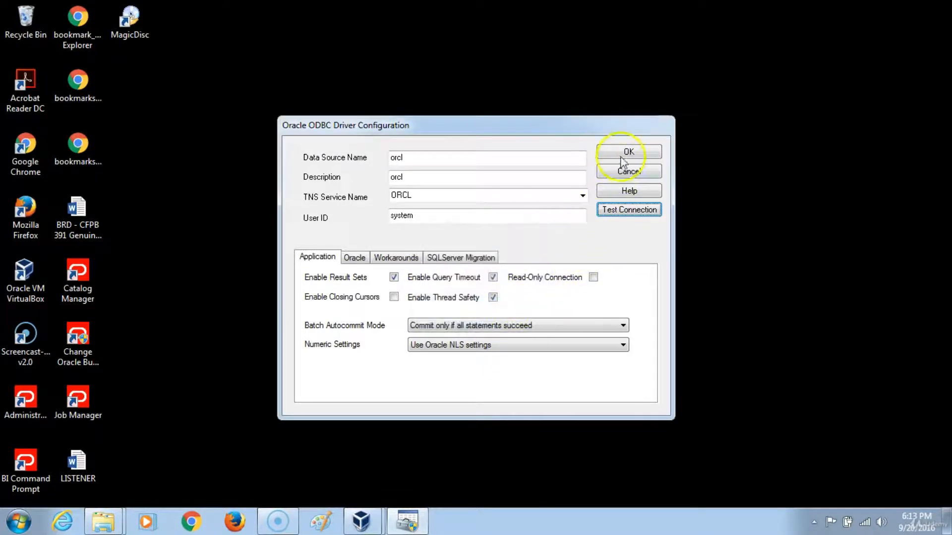
- Save the orcl data source and close the ODBC Data Source Administrator
{"action": "left_click", "coordinate": [628, 152]}
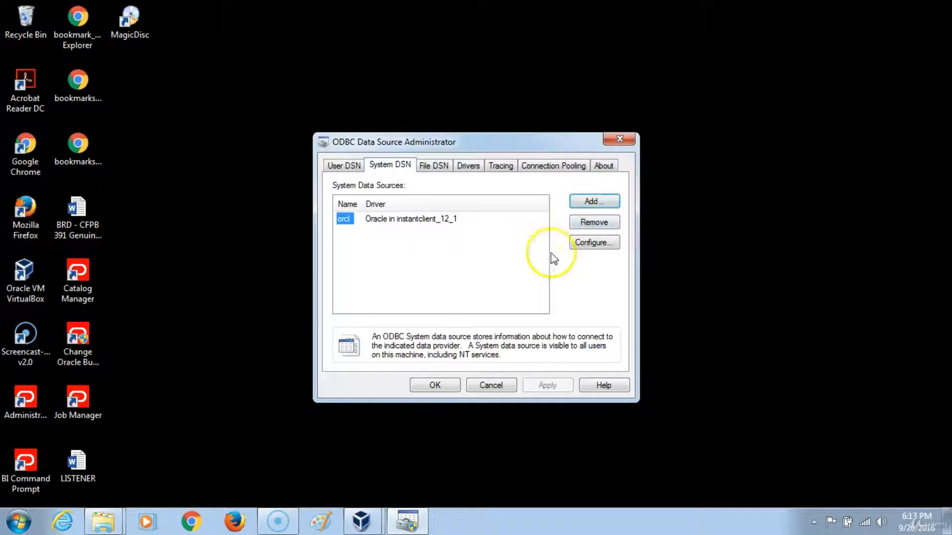
{"action": "mouse_move", "coordinate": [417, 230]}
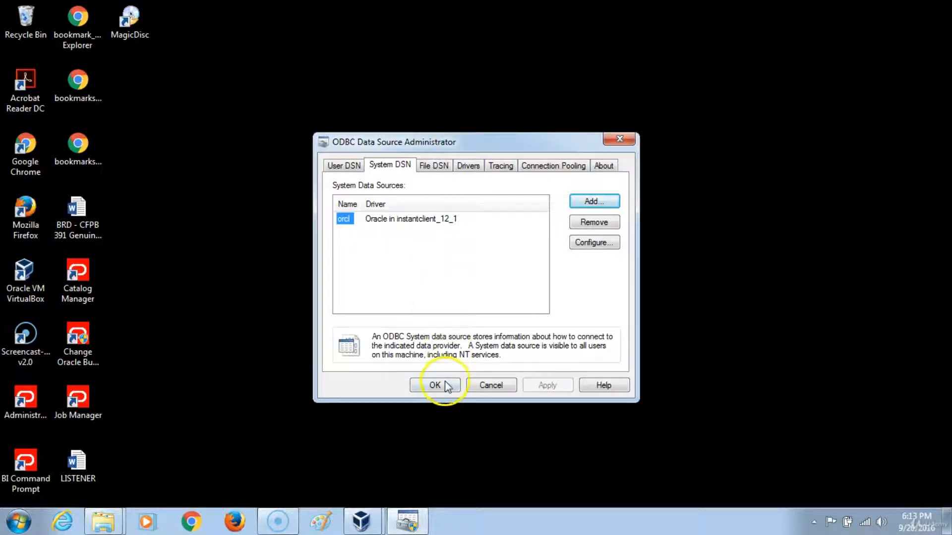
{"action": "left_click", "coordinate": [435, 385]}
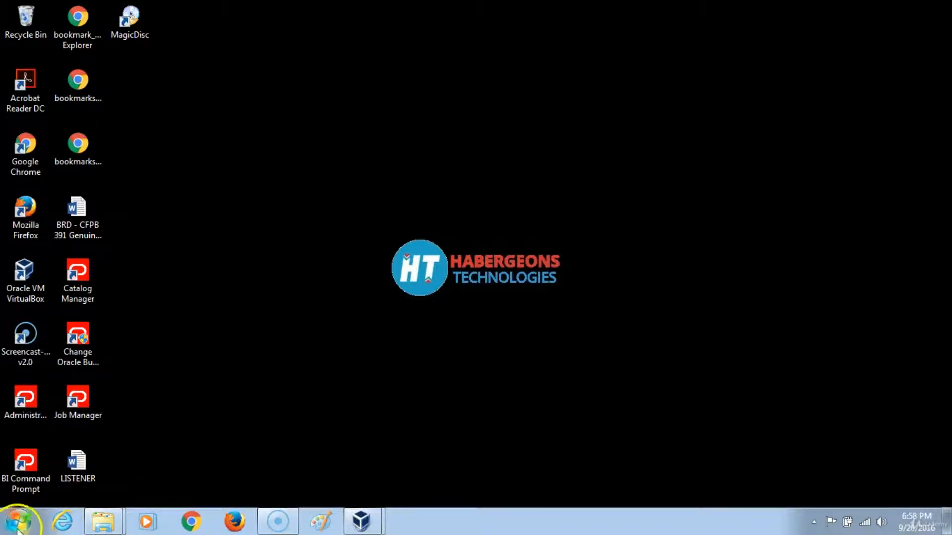
- Relaunch the ODBC Administrator from the Oracle tools and begin adding another System DSN
{"action": "left_click", "coordinate": [21, 513]}
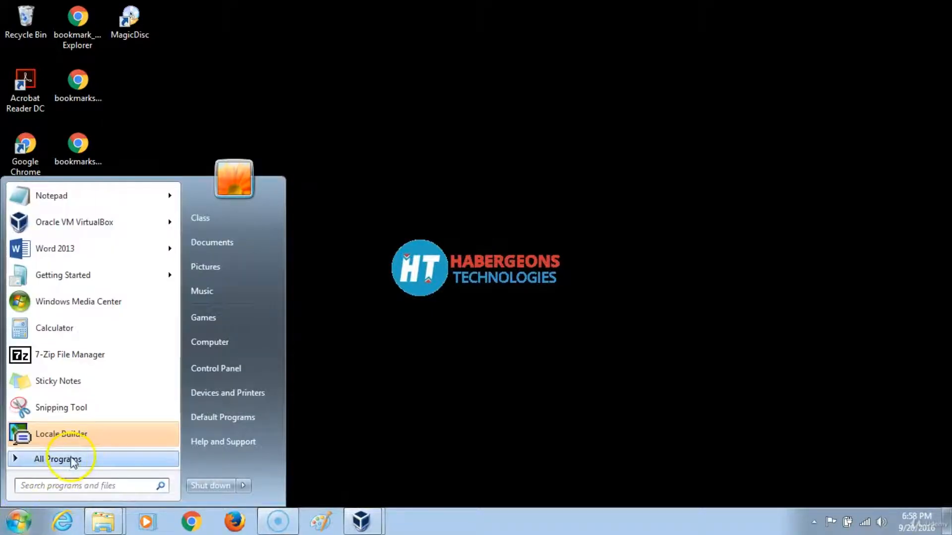
{"action": "left_click", "coordinate": [59, 459]}
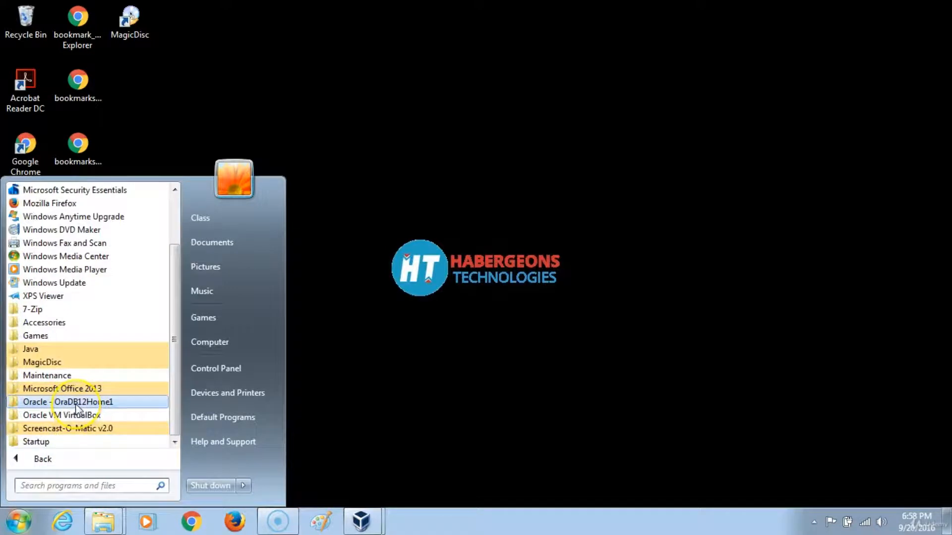
{"action": "left_click", "coordinate": [54, 402]}
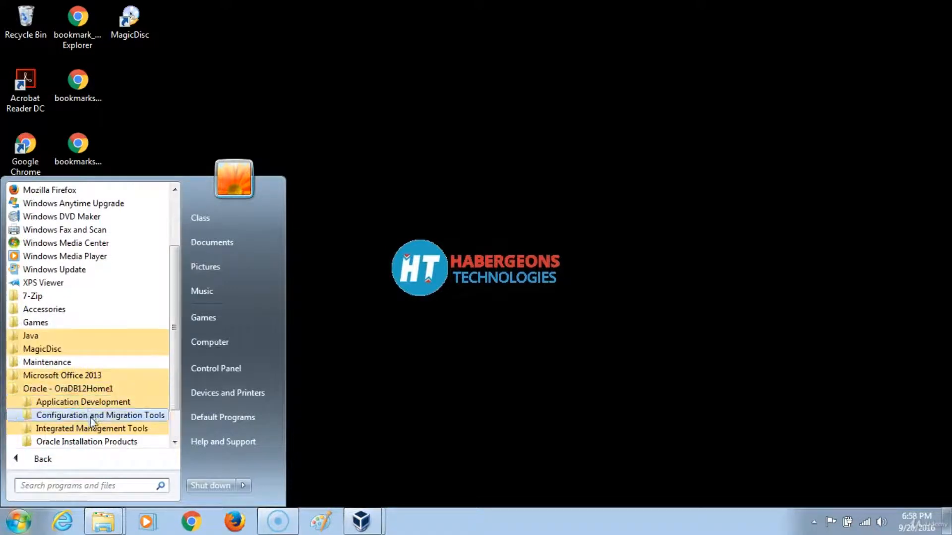
{"action": "left_click", "coordinate": [92, 415]}
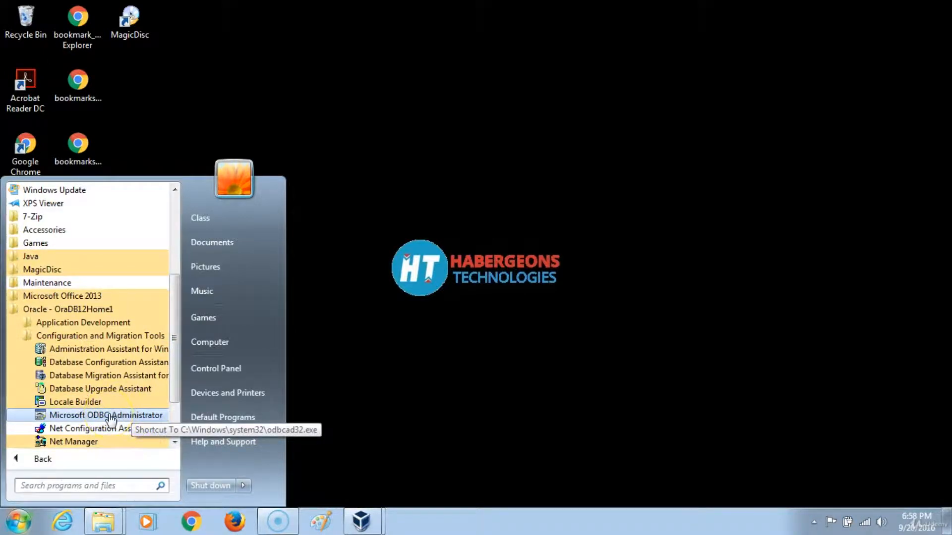
{"action": "left_click", "coordinate": [89, 415]}
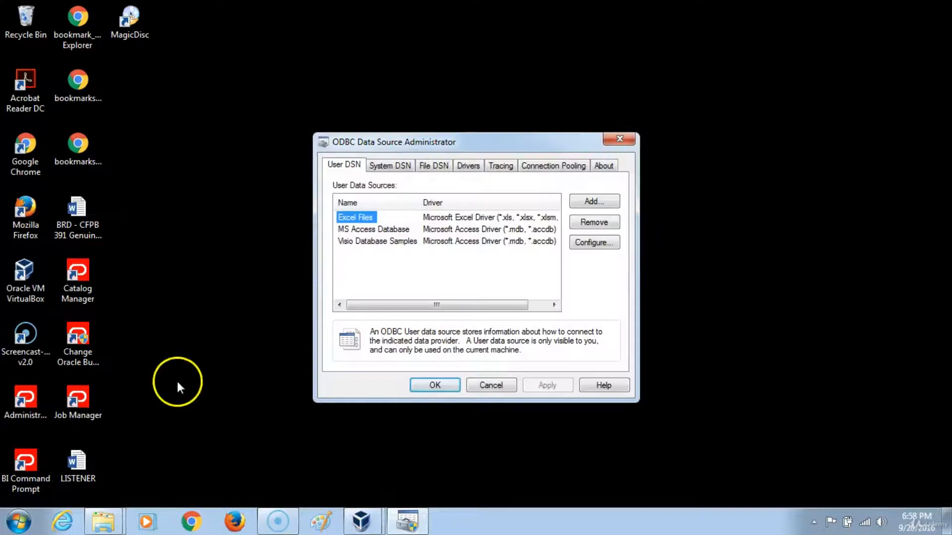
{"action": "left_click", "coordinate": [390, 166]}
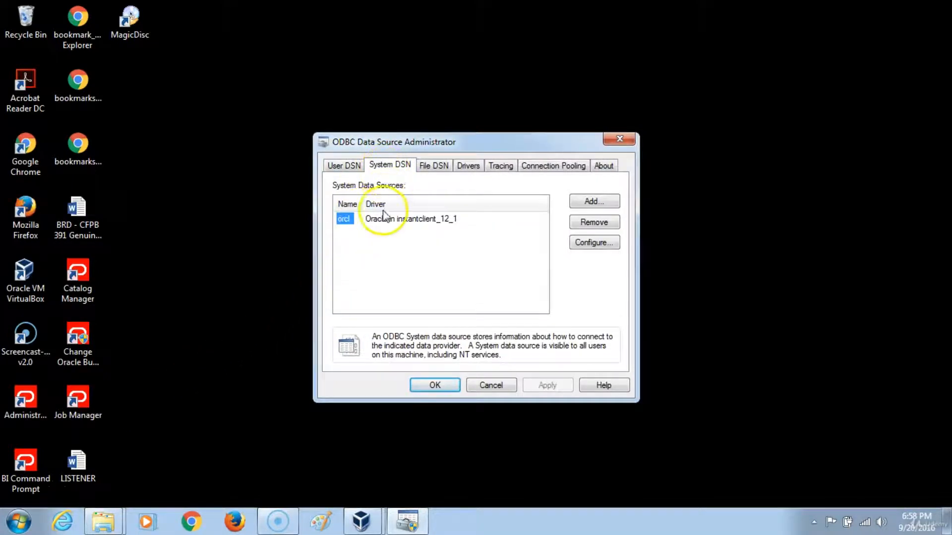
{"action": "left_click", "coordinate": [594, 201]}
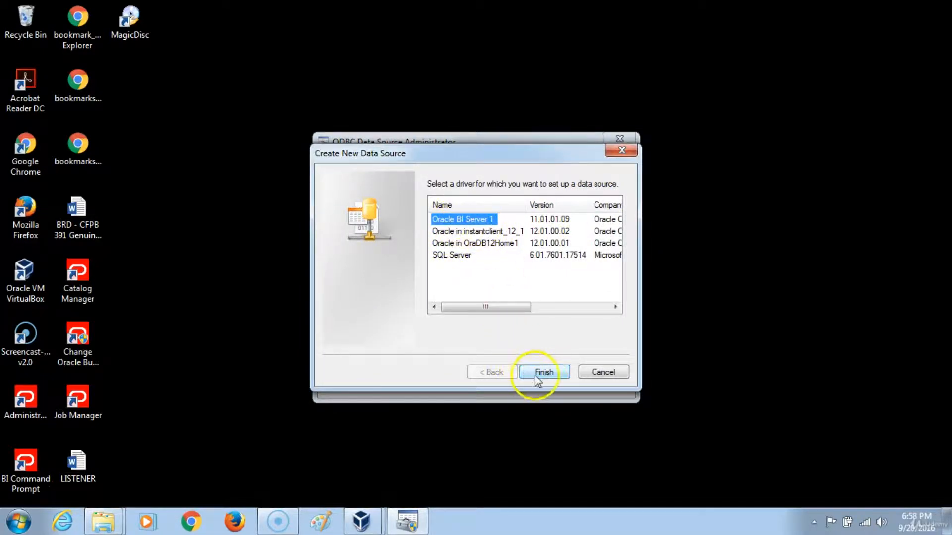
- Pick the Oracle BI Server 1 driver and enter OracleBIServer1 as name and description
{"action": "left_click", "coordinate": [543, 372]}
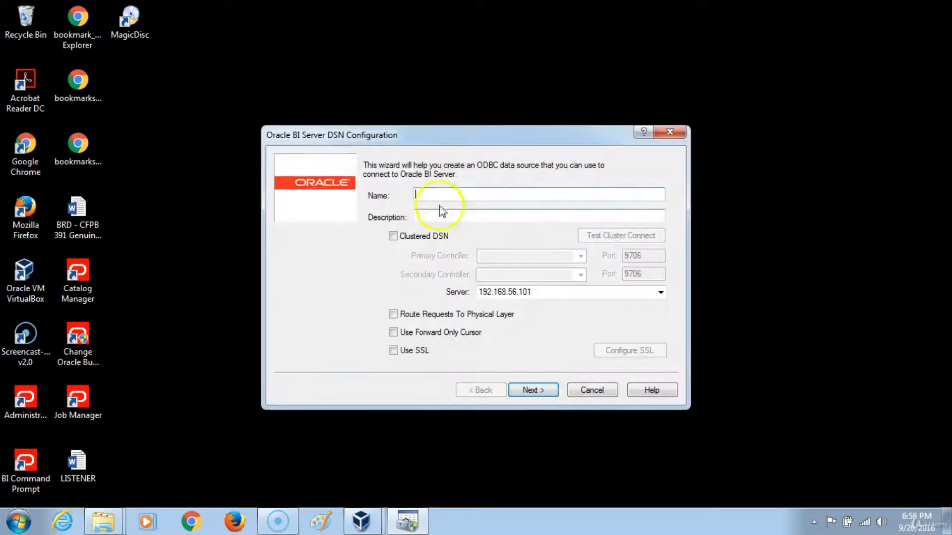
{"action": "type", "text": "O"}
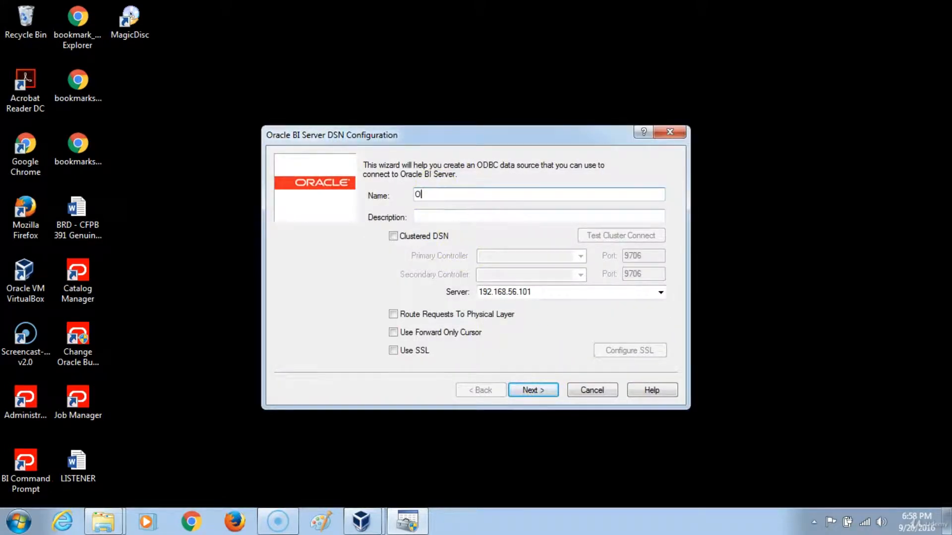
{"action": "type", "text": "racleBIServer"}
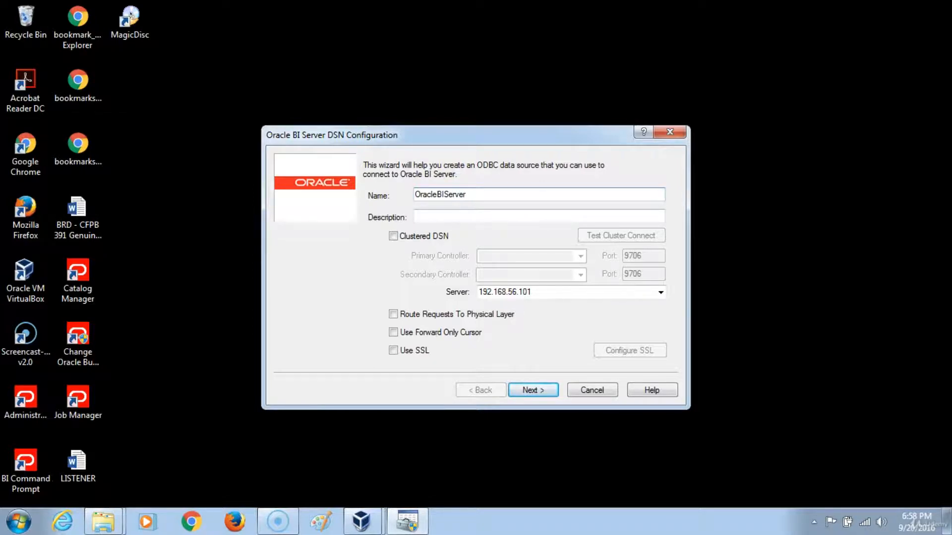
{"action": "type", "text": "OracleBIServer1"}
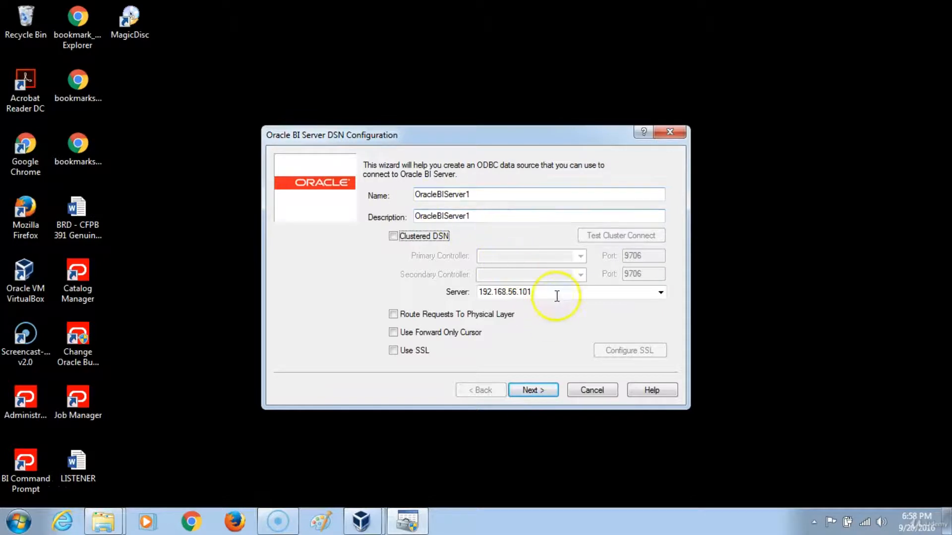
- Clear the existing Server address in the OracleBIServer1 form
{"action": "left_click", "coordinate": [556, 292]}
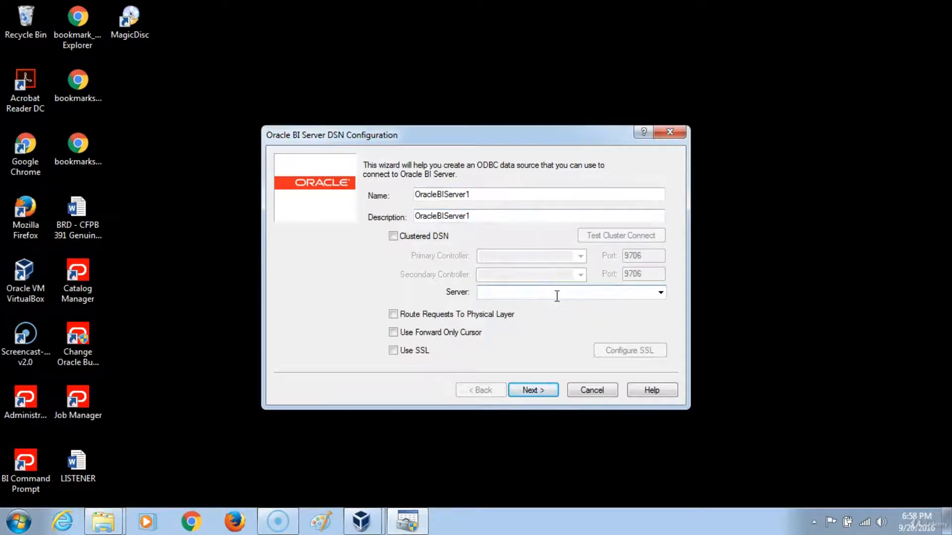
{"action": "left_click", "coordinate": [557, 292]}
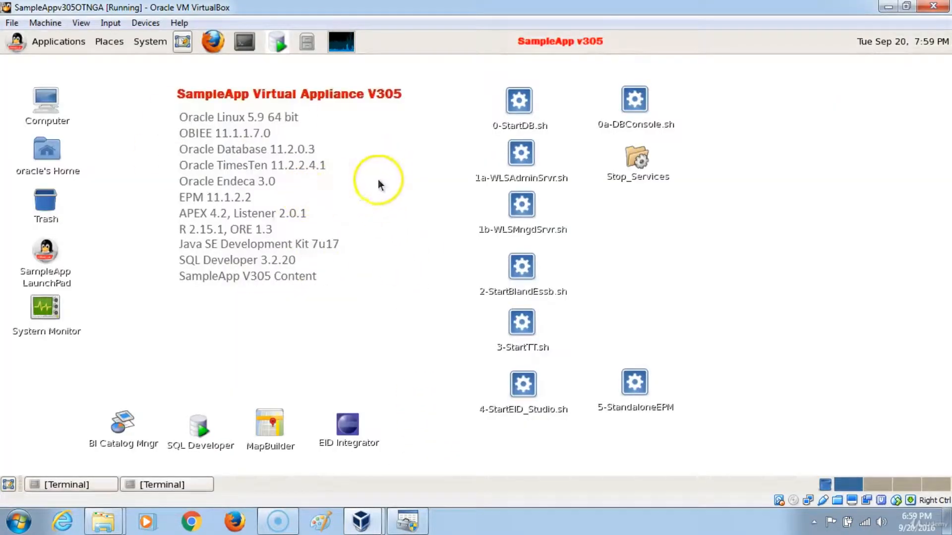
{"action": "mouse_move", "coordinate": [245, 46]}
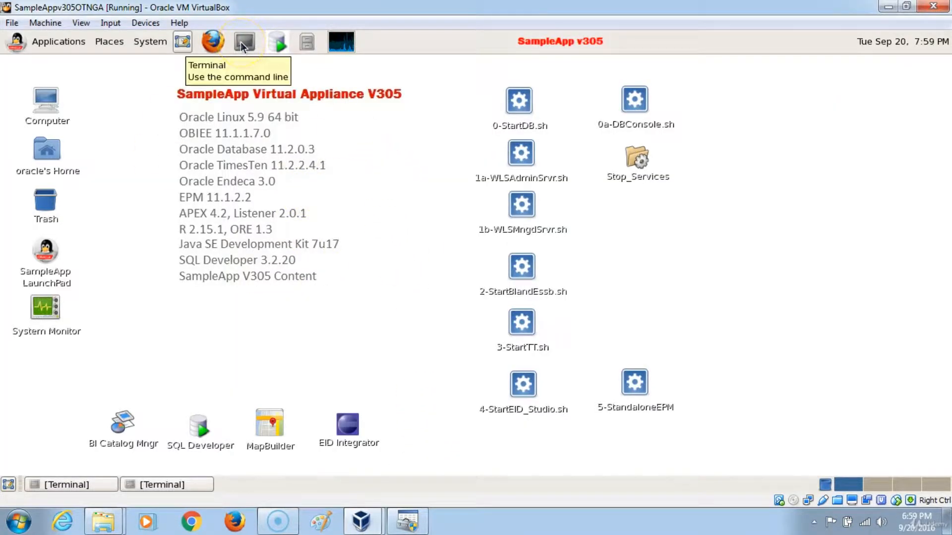
- Open a terminal in the SampleApp VM and enter /sbin/ifconfig
{"action": "left_click", "coordinate": [244, 43]}
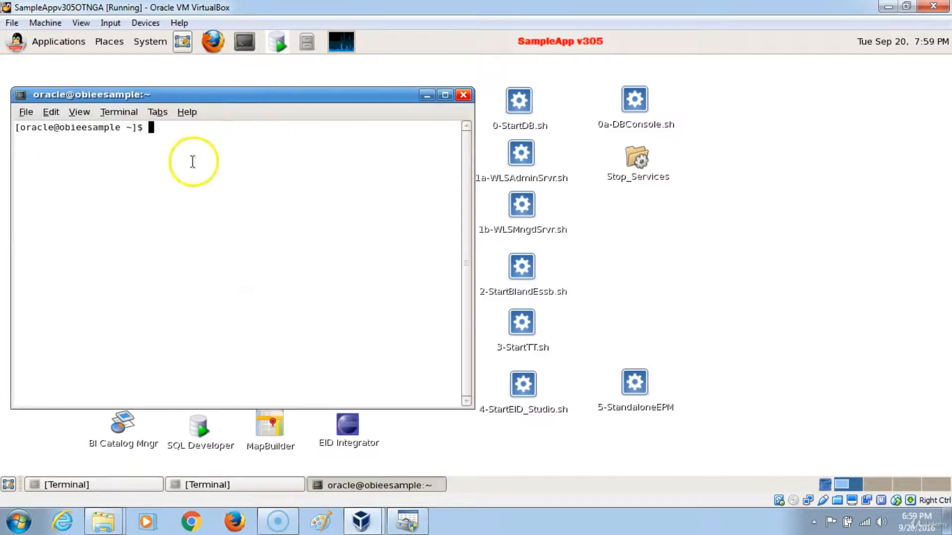
{"action": "type", "text": "/"}
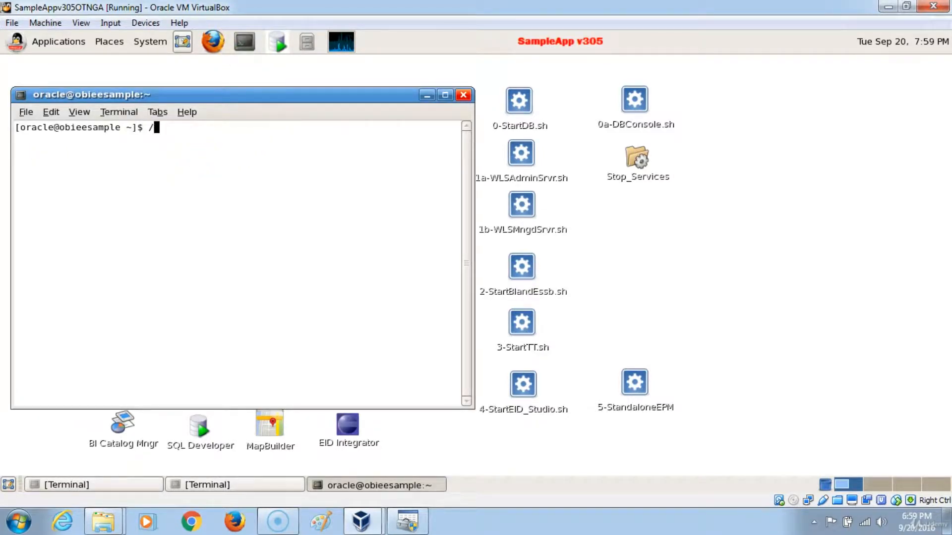
{"action": "type", "text": "sbin"}
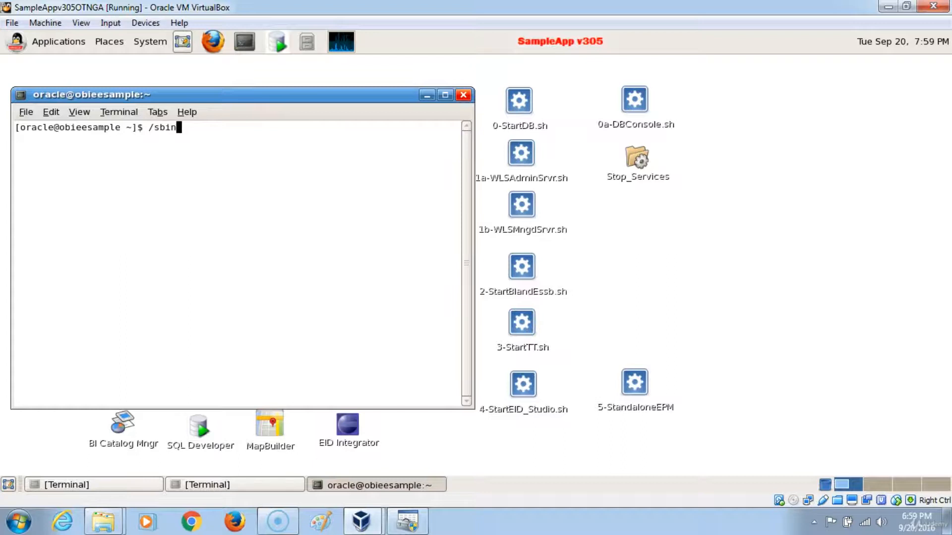
{"action": "type", "text": "/ifconfig"}
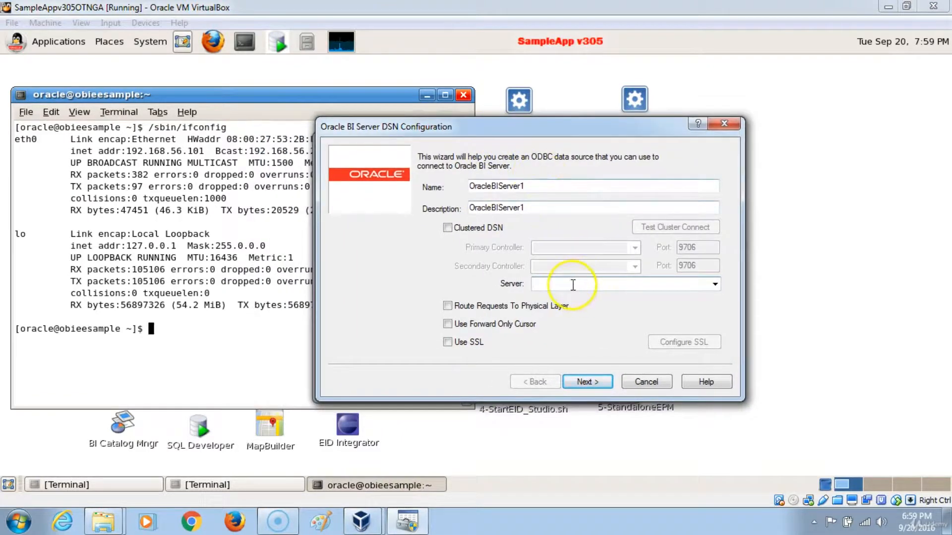
- Set the OracleBIServer1 server to 192.168.56.101 and advance to the login step
{"action": "type", "text": "192"}
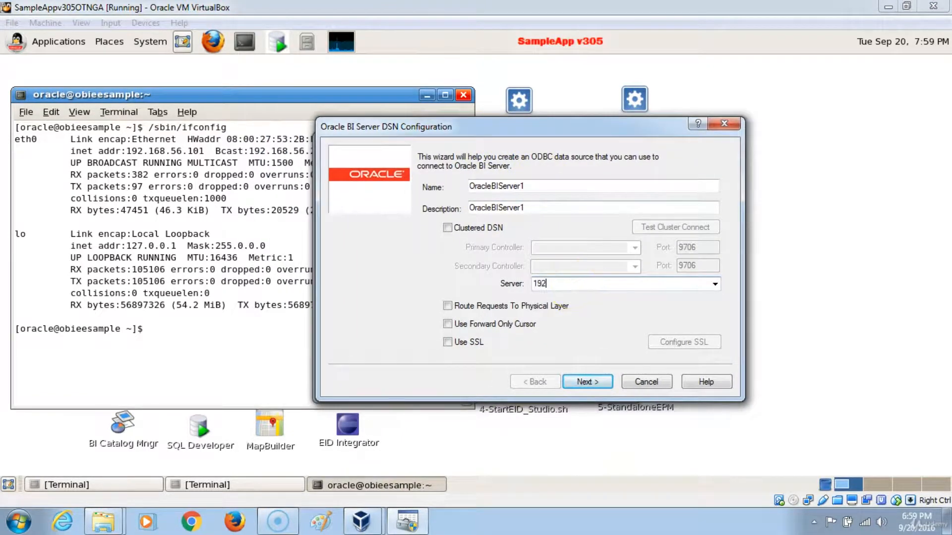
{"action": "type", "text": ".1678"}
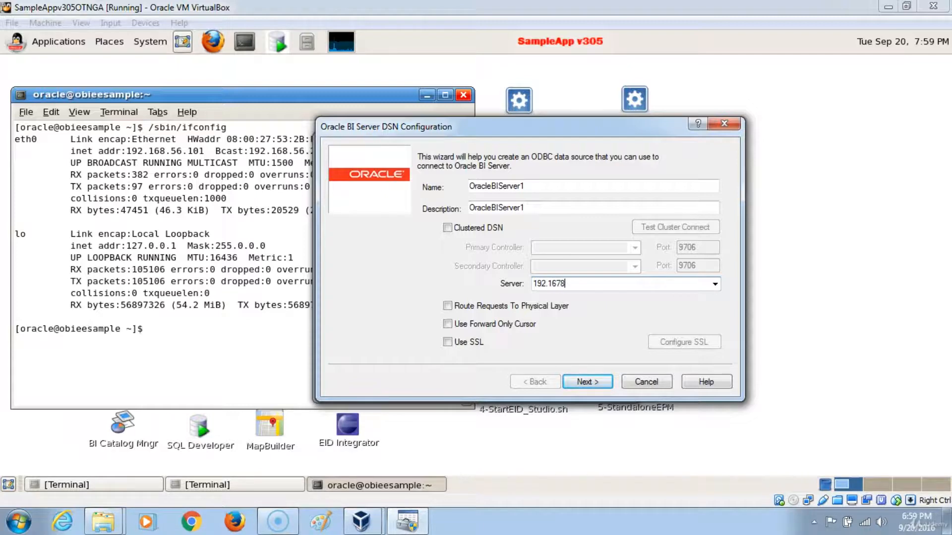
{"action": "key", "text": "BackSpace"}
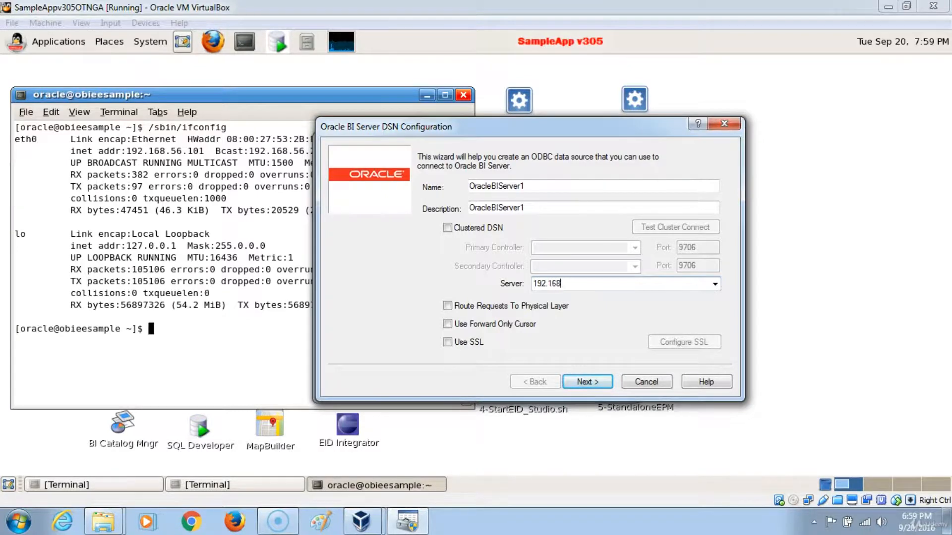
{"action": "type", "text": ".56."}
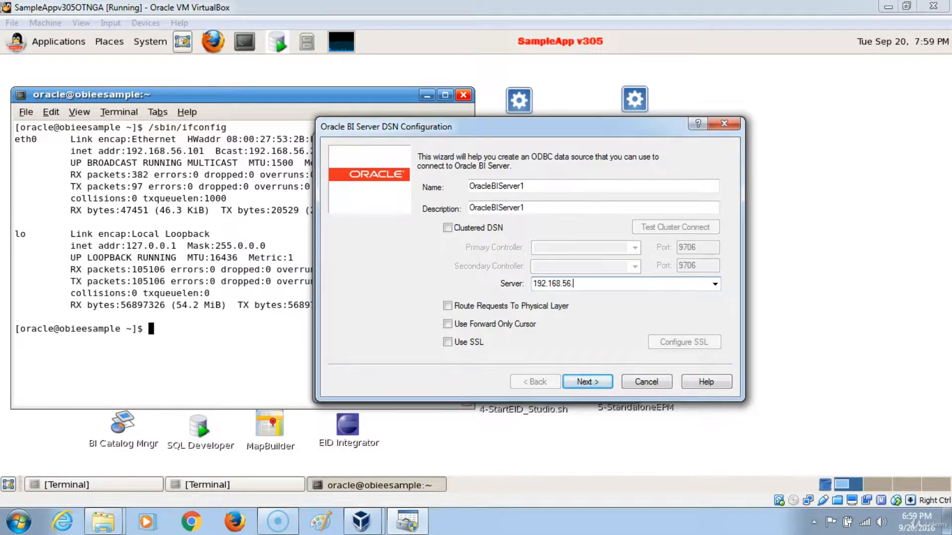
{"action": "type", "text": "101"}
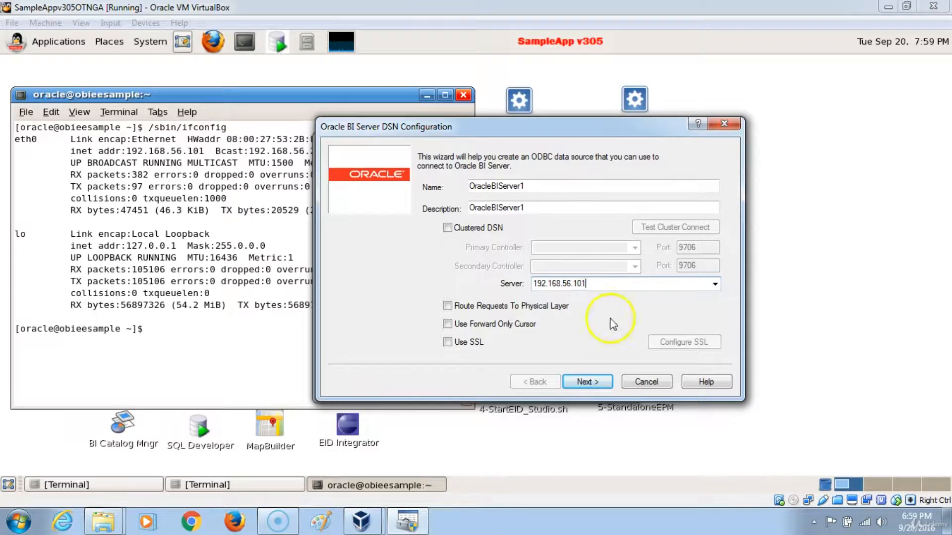
{"action": "left_click", "coordinate": [587, 381]}
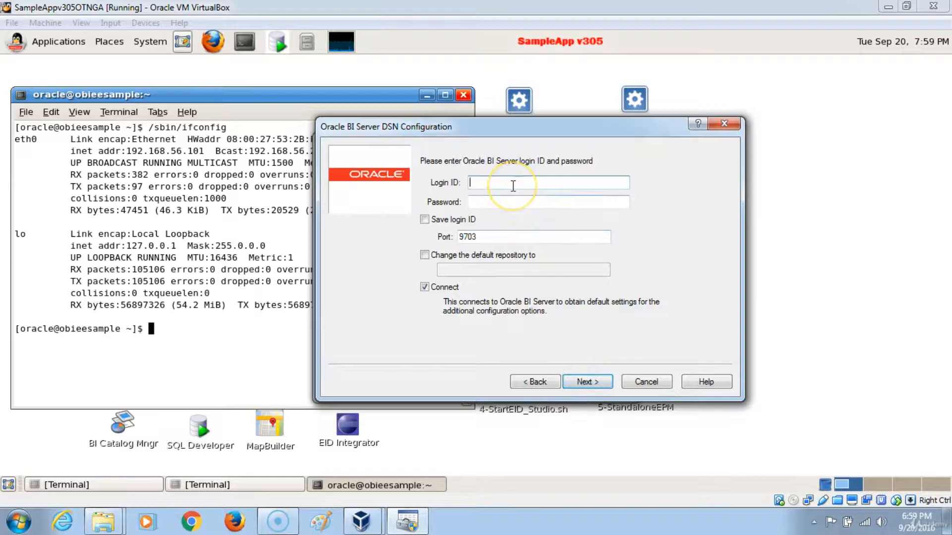
- Enter Login ID weblogic and its password, then connect to the BI Server
{"action": "type", "text": "weblogic"}
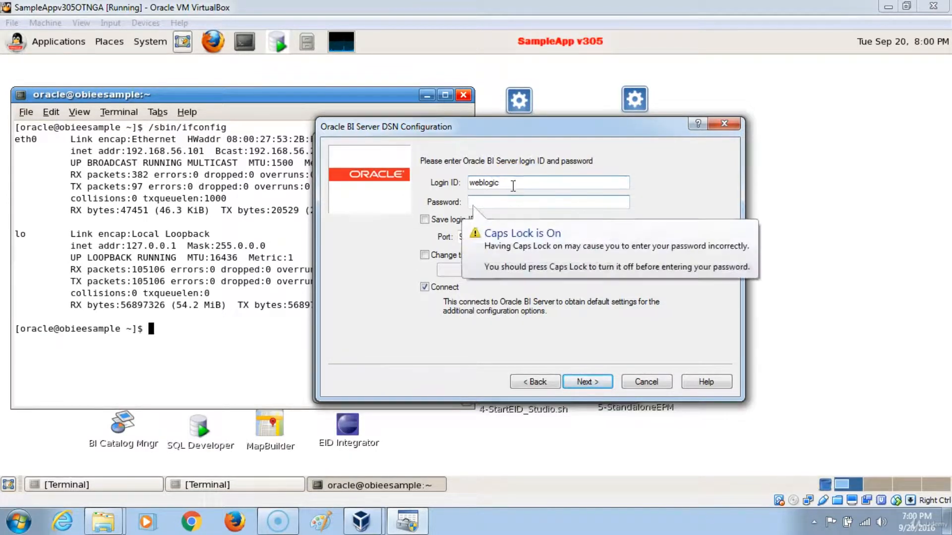
{"action": "type", "text": "password"}
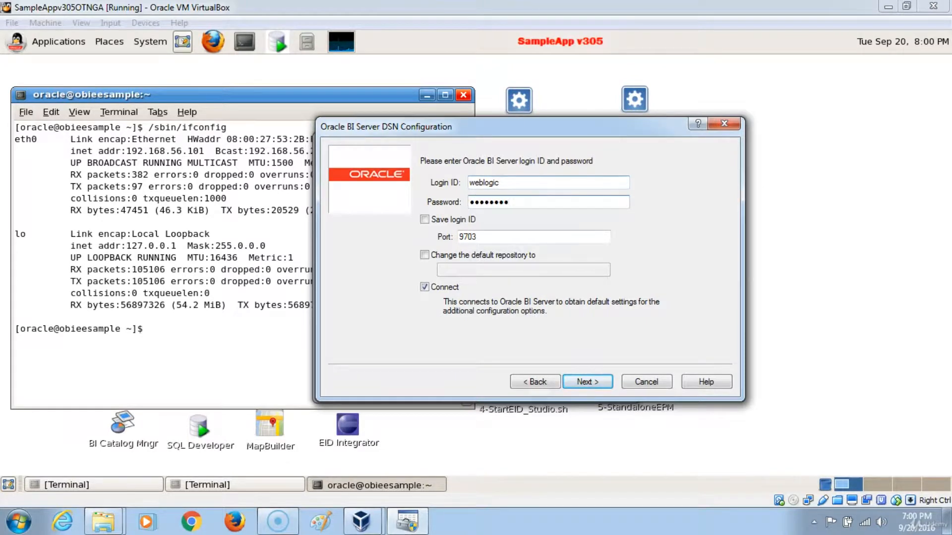
{"action": "mouse_move", "coordinate": [495, 214]}
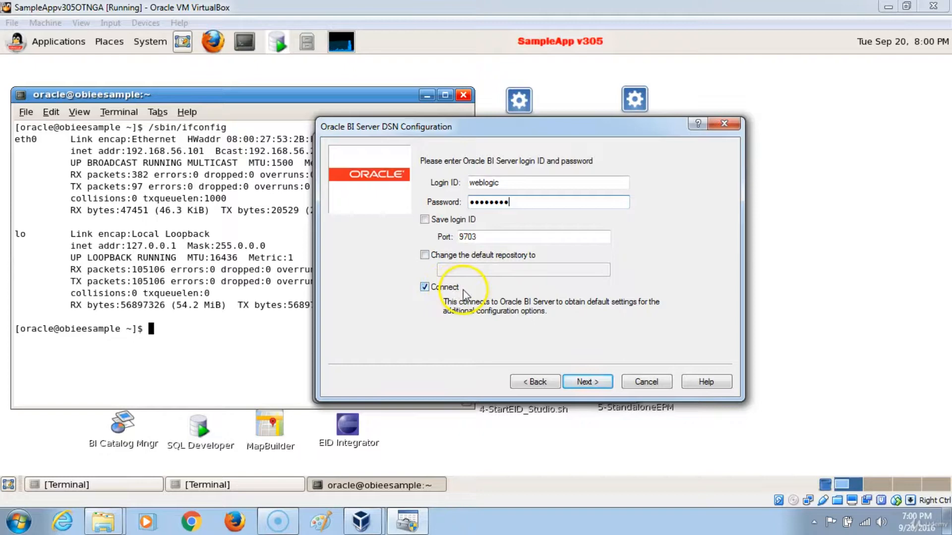
{"action": "left_click", "coordinate": [588, 382]}
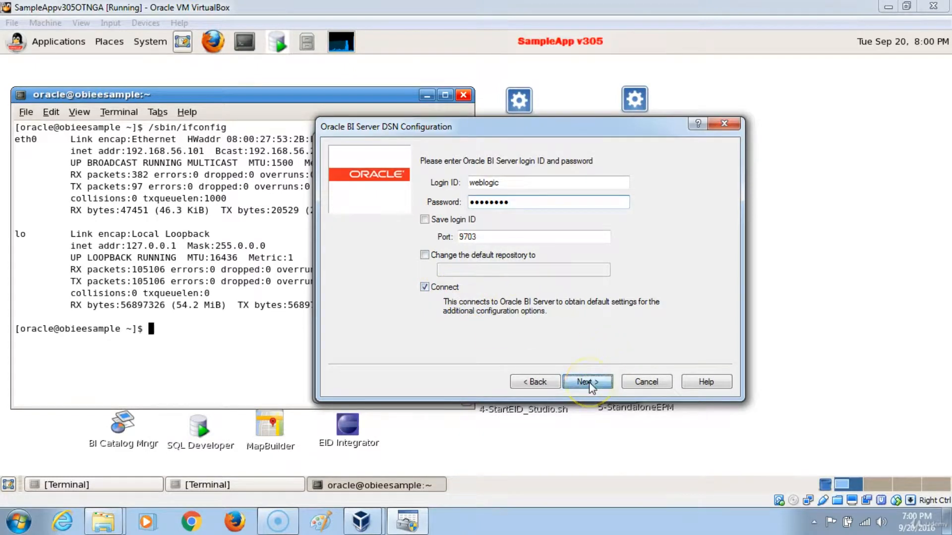
{"action": "left_click", "coordinate": [587, 382]}
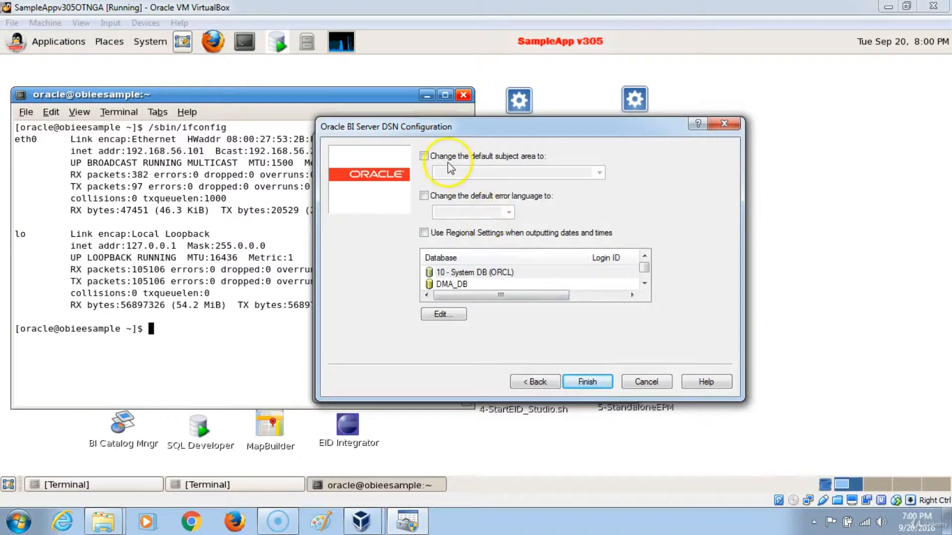
- Set default subject area to A - Sample Sales, select System DB (ORCL), and finish
{"action": "left_click", "coordinate": [424, 156]}
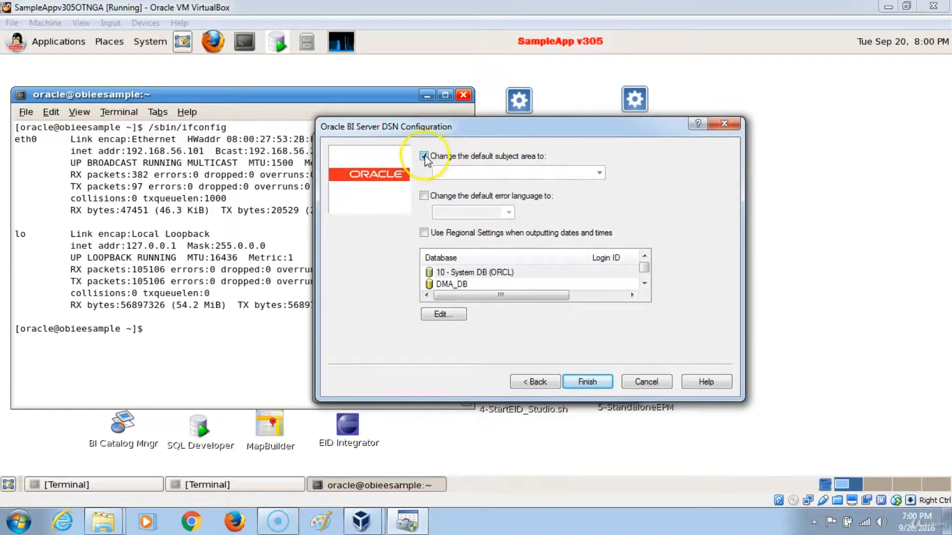
{"action": "left_click", "coordinate": [599, 172]}
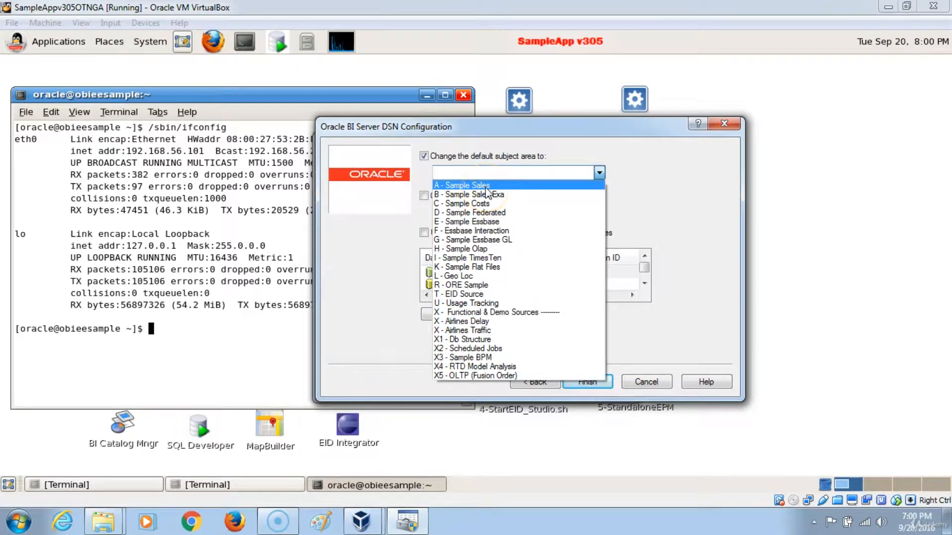
{"action": "left_click", "coordinate": [461, 184]}
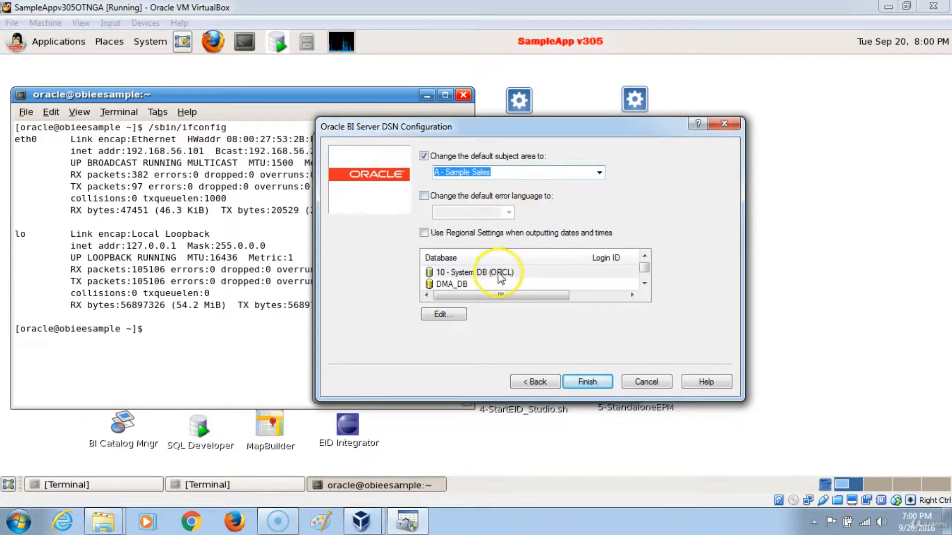
{"action": "left_click", "coordinate": [494, 272]}
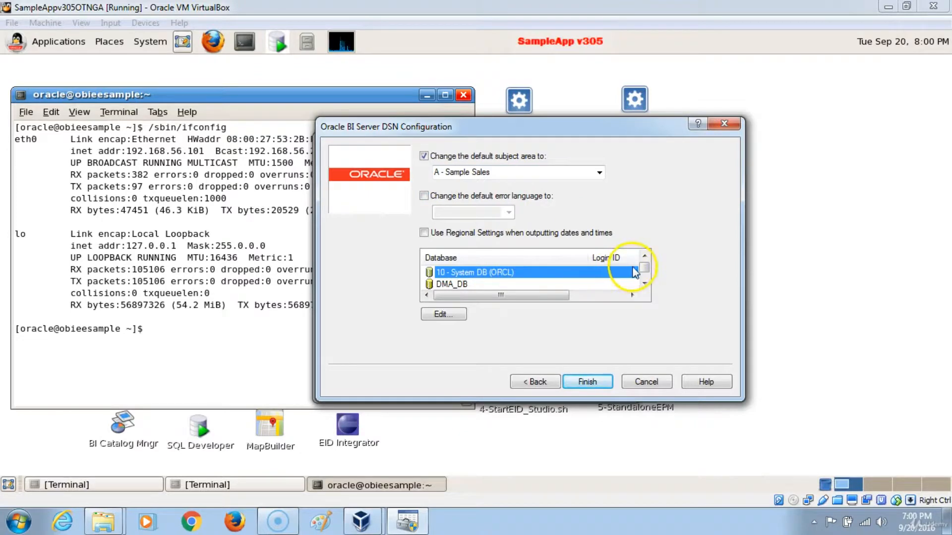
{"action": "left_click", "coordinate": [587, 381]}
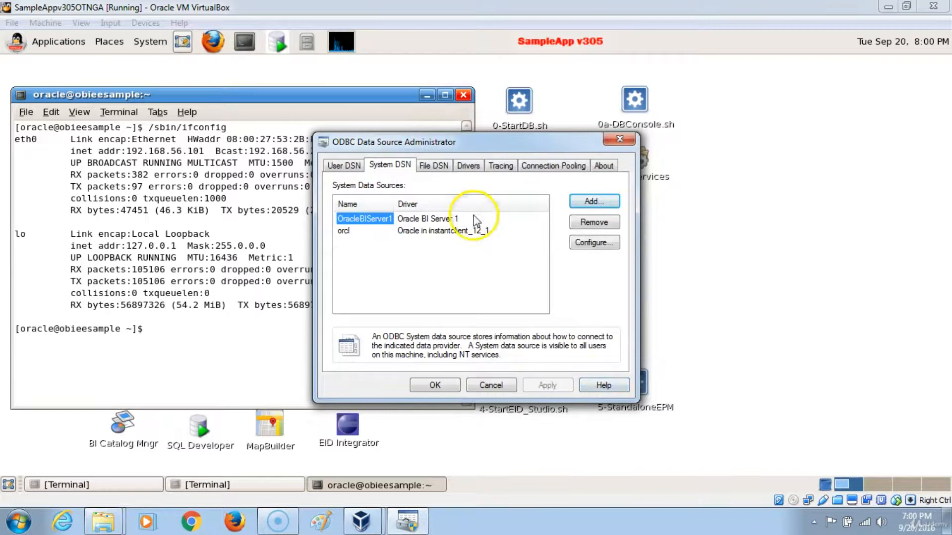
{"action": "mouse_move", "coordinate": [460, 269]}
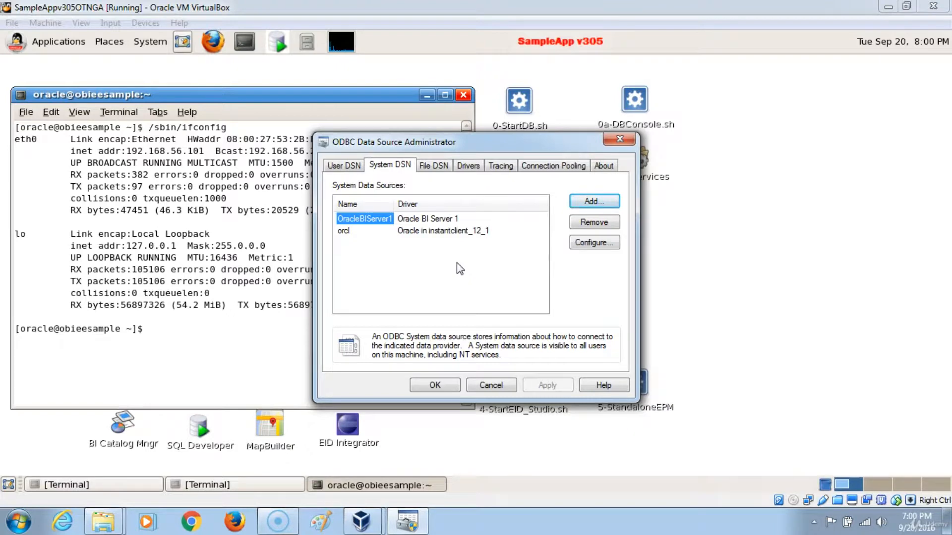
- Confirm orcl and OracleBIServer1 are listed and close the administrator with OK
{"action": "left_click", "coordinate": [434, 384]}
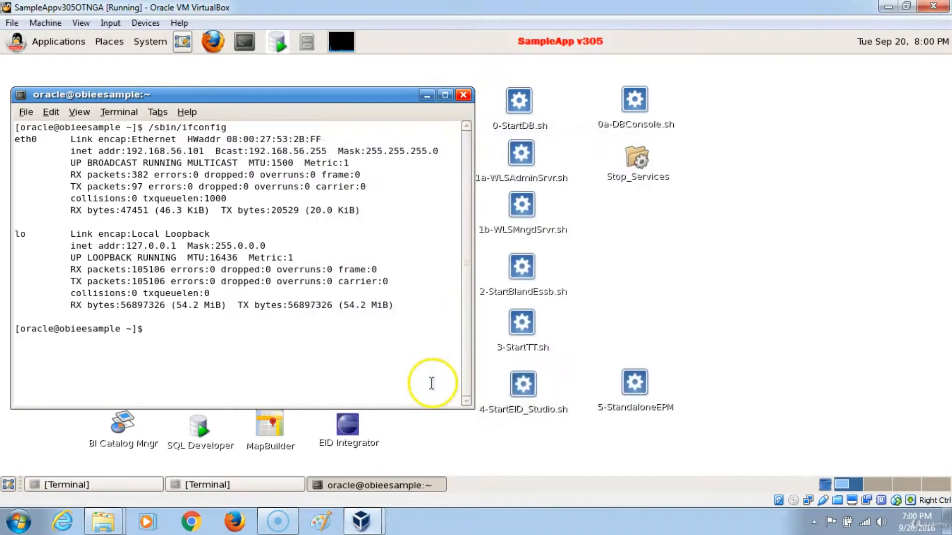
- Close the oracle@obieesample terminal window showing the network details
{"action": "left_click", "coordinate": [463, 95]}
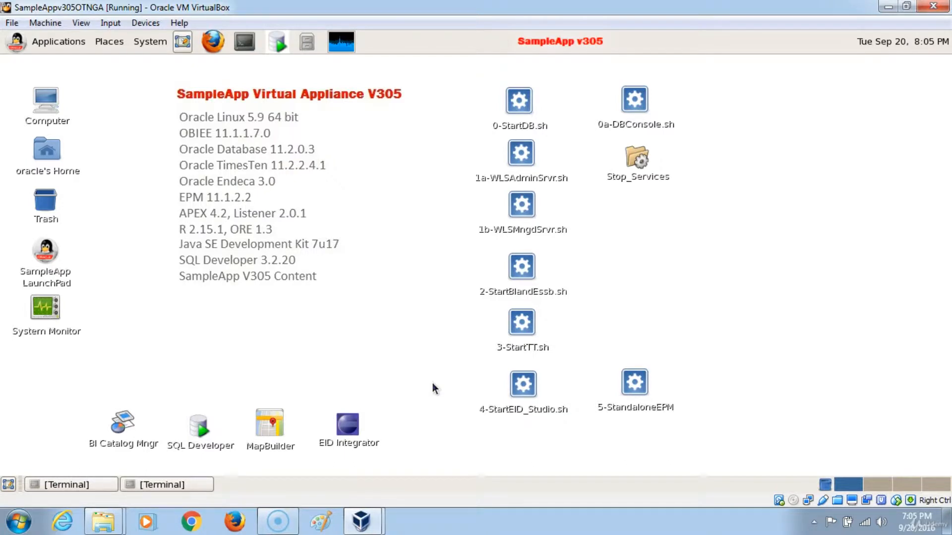
{"action": "mouse_move", "coordinate": [438, 388]}
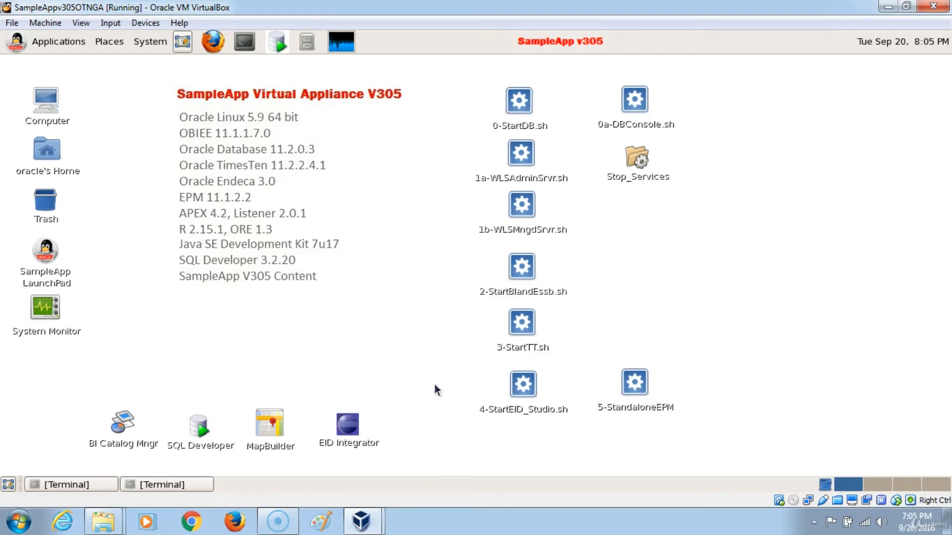
{"action": "mouse_move", "coordinate": [395, 379]}
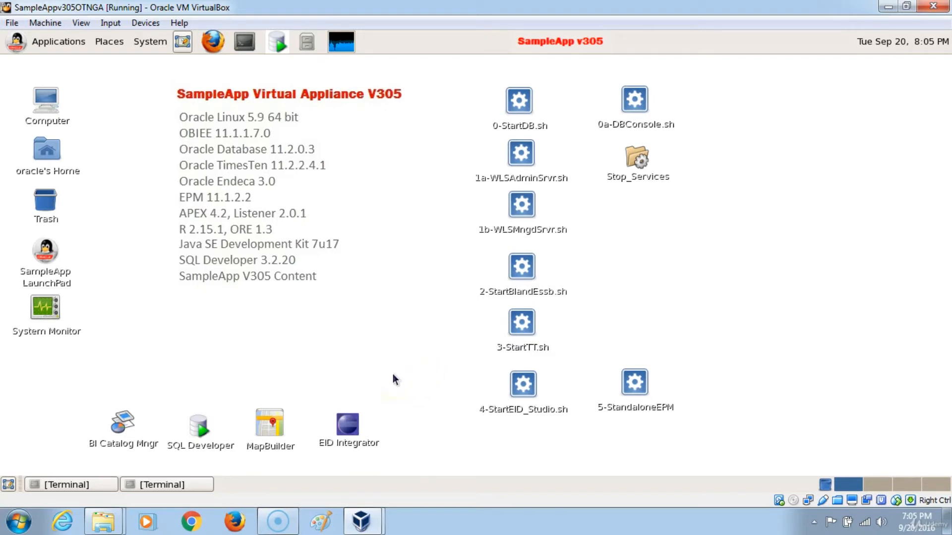